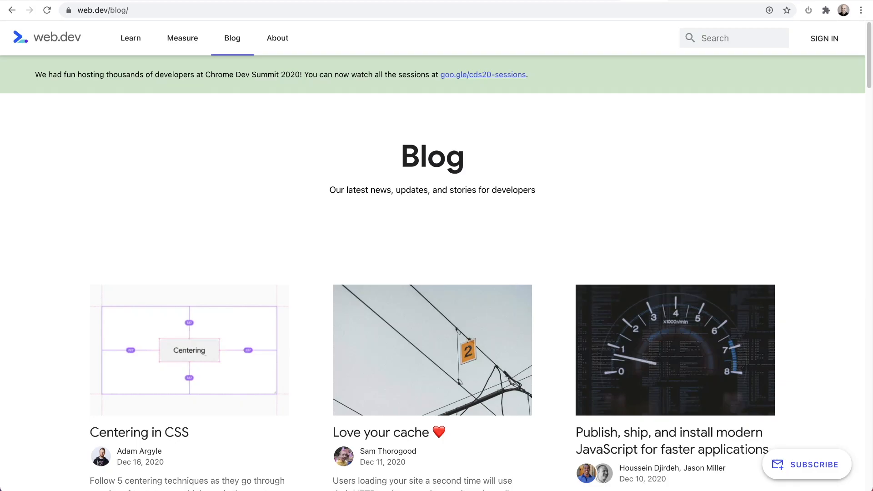
- Open the Appearance > Kadence theme dashboard and browse its contents
left_click(281, 228)
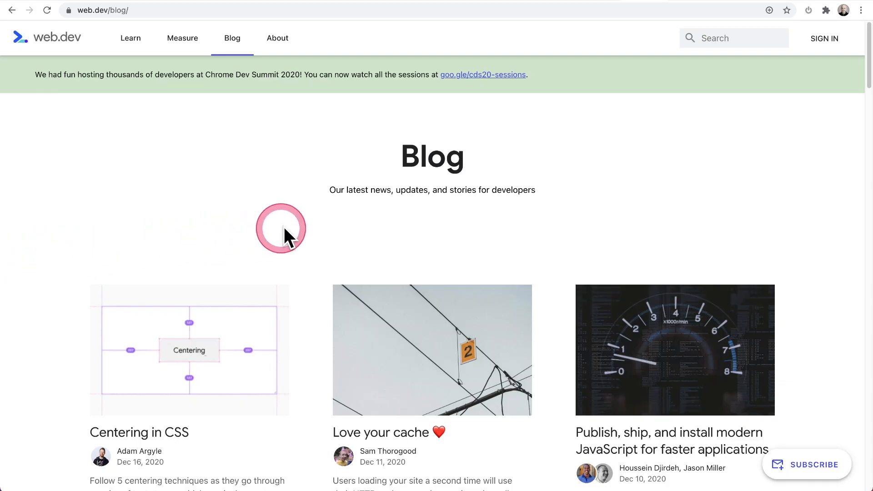
mouse_move(829, 465)
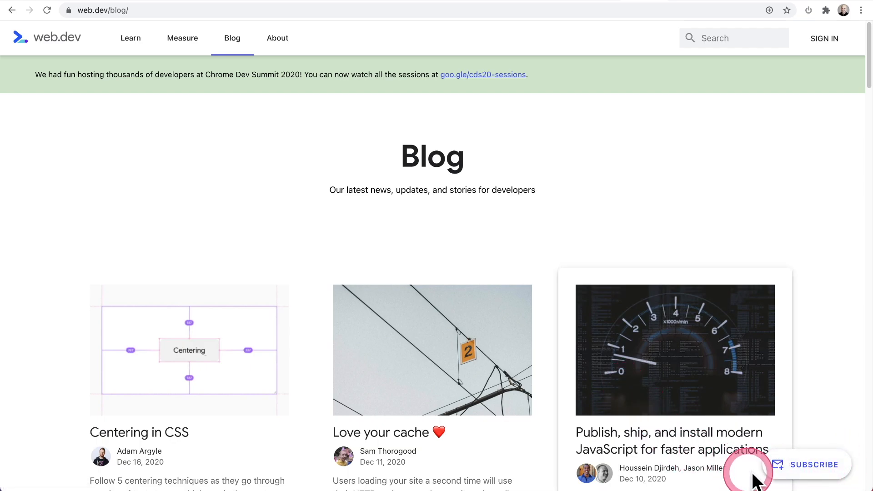
scroll("down", 3)
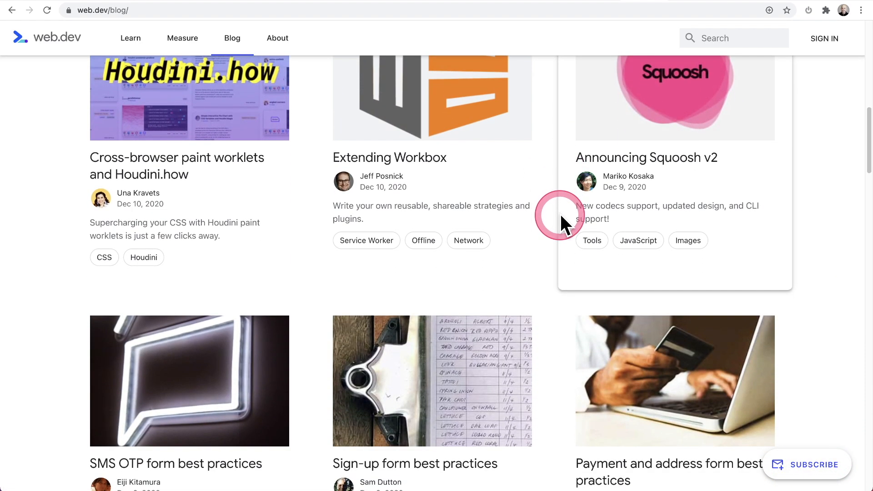
scroll("up", 3)
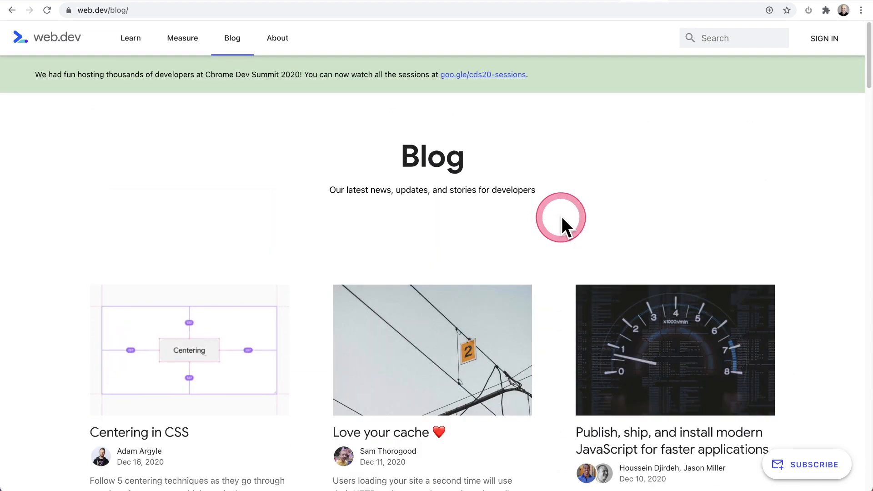
mouse_move(600, 150)
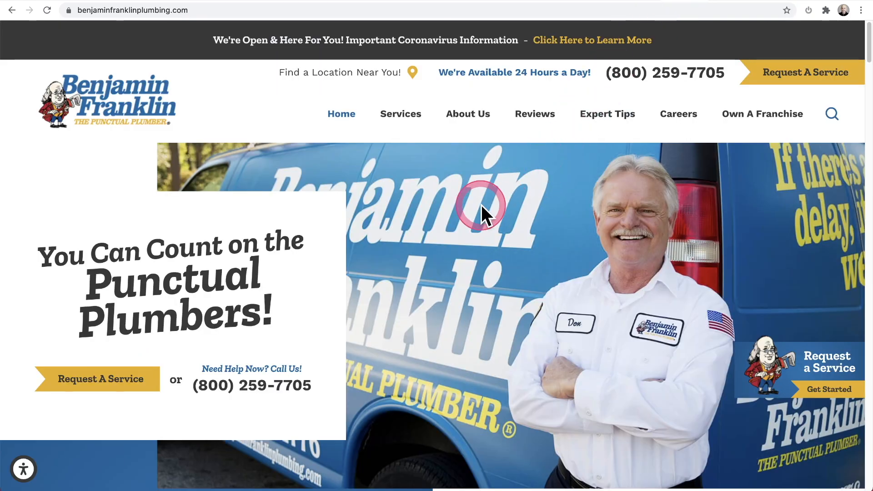
mouse_move(754, 370)
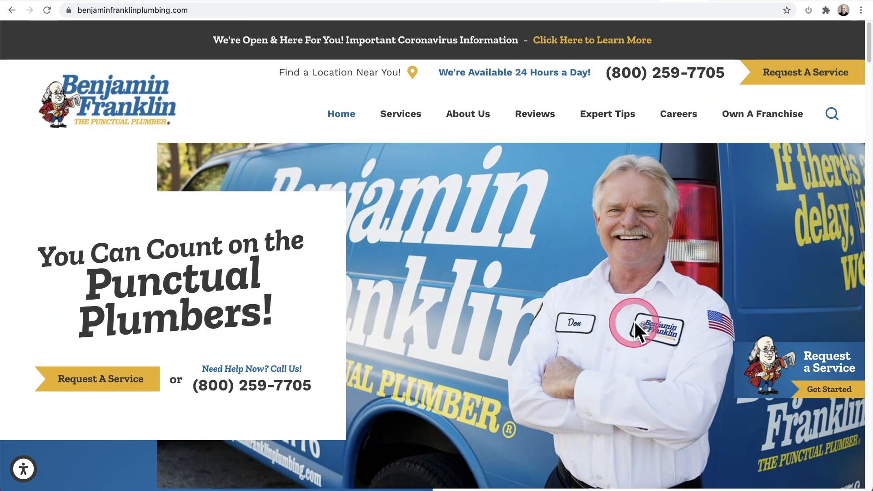
scroll("down", 3)
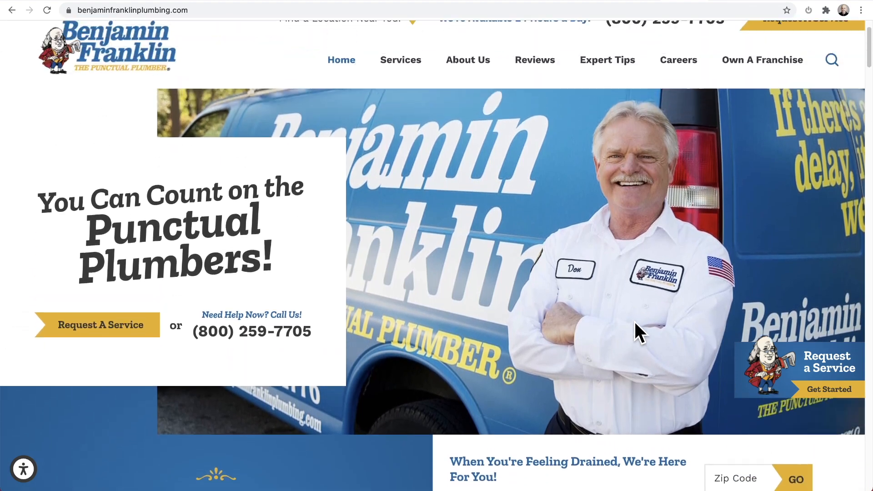
scroll("up", 3)
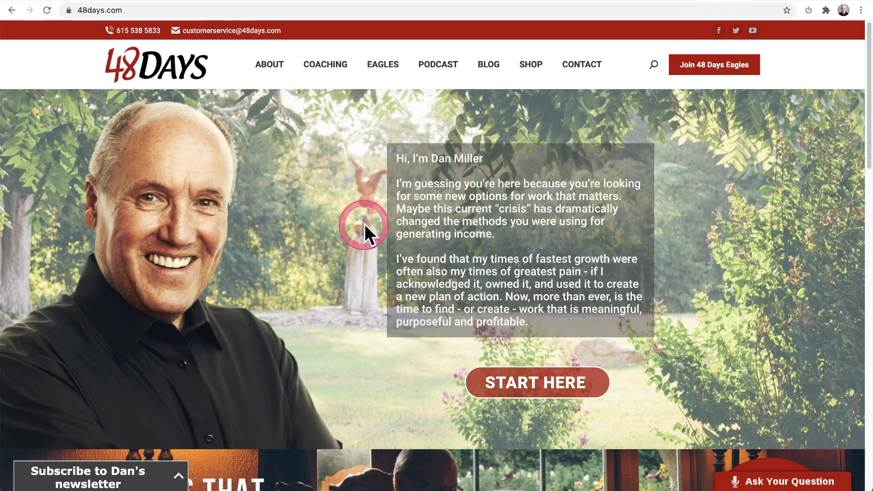
scroll("down", 3)
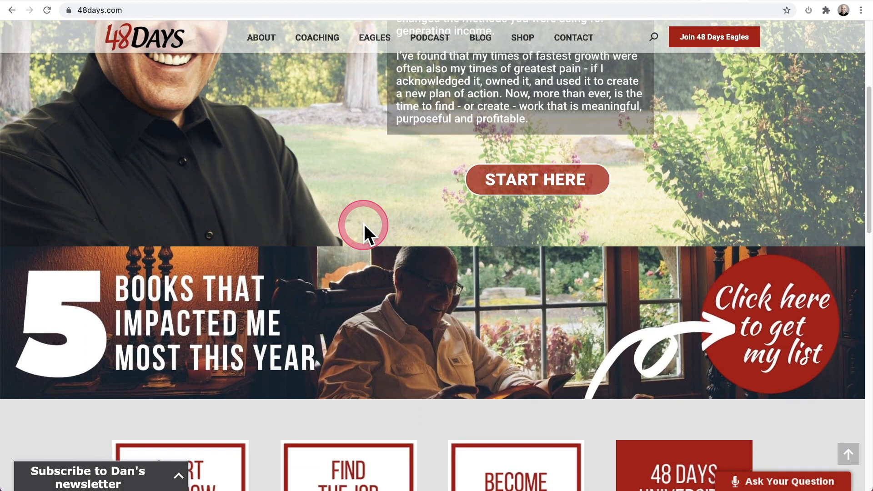
scroll("down", 3)
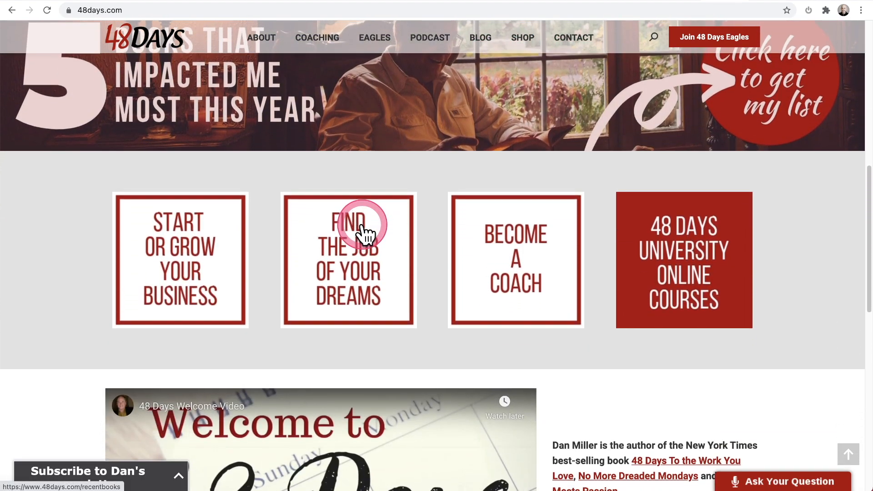
scroll("up", 3)
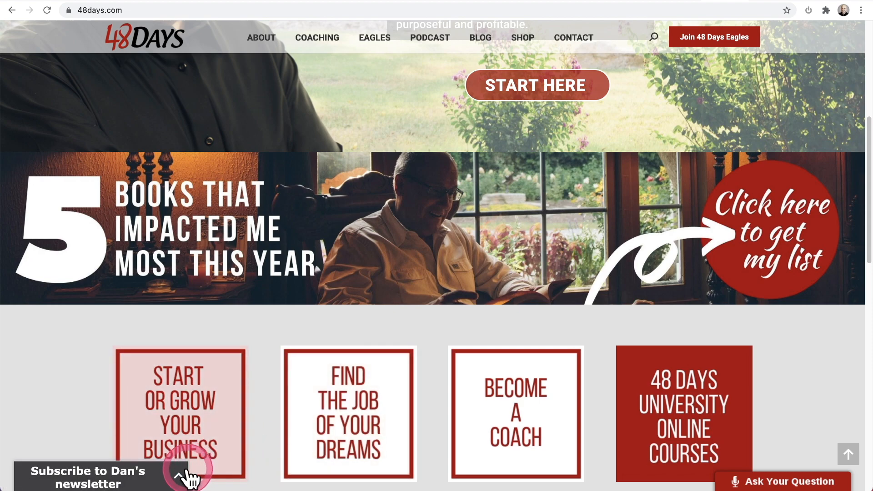
- Expand the newsletter subscribe form, then collapse it again
left_click(191, 476)
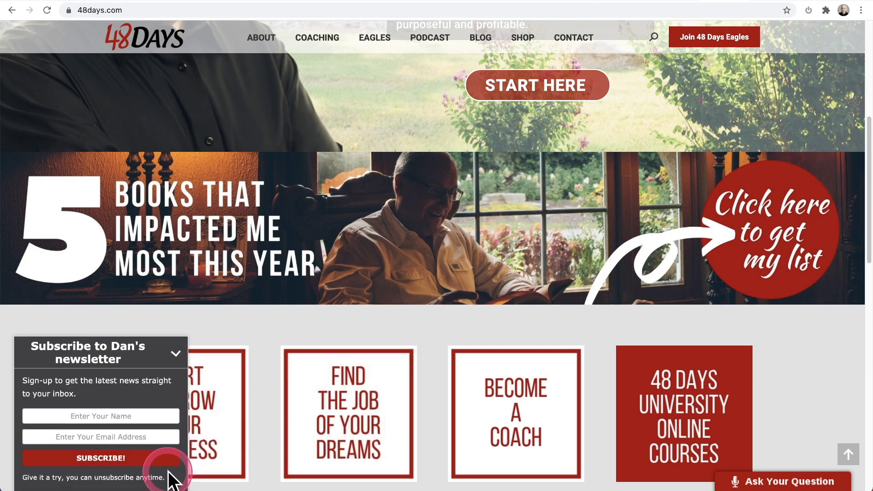
mouse_move(184, 356)
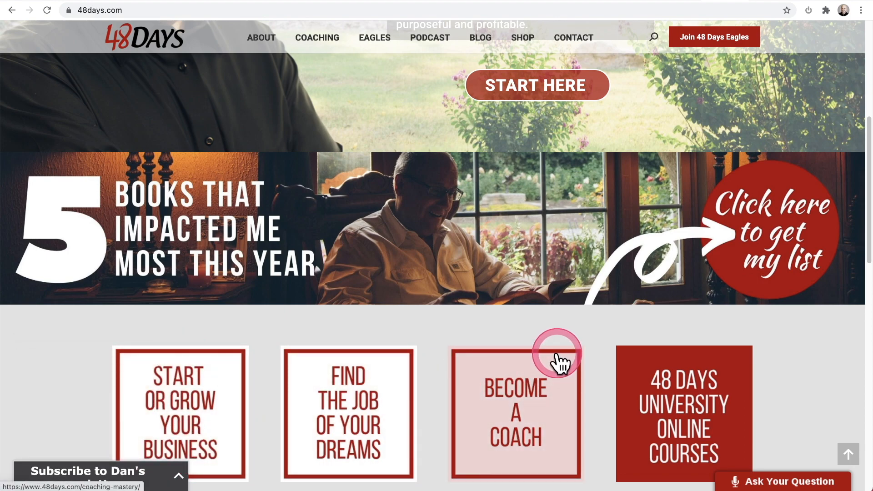
mouse_move(757, 481)
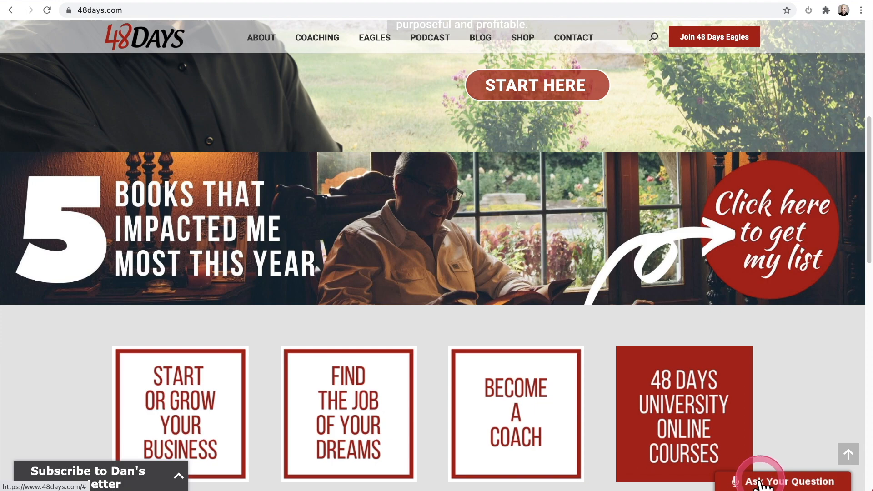
mouse_move(582, 332)
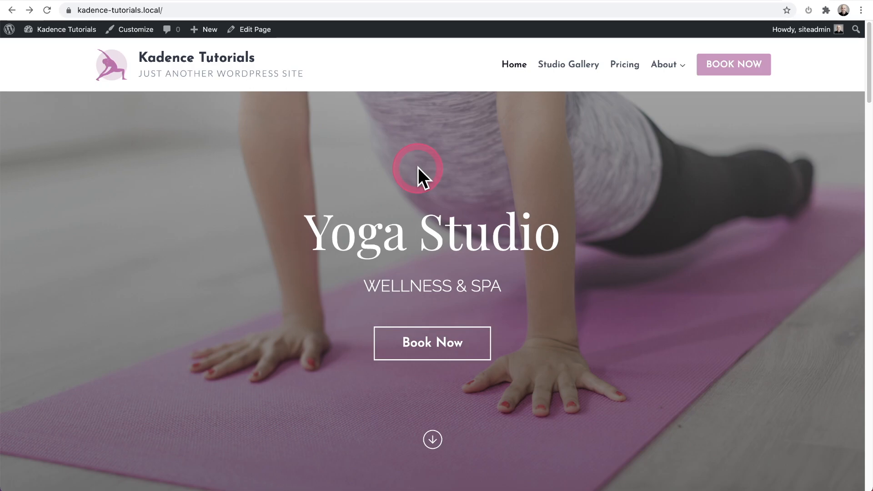
scroll("down", 3)
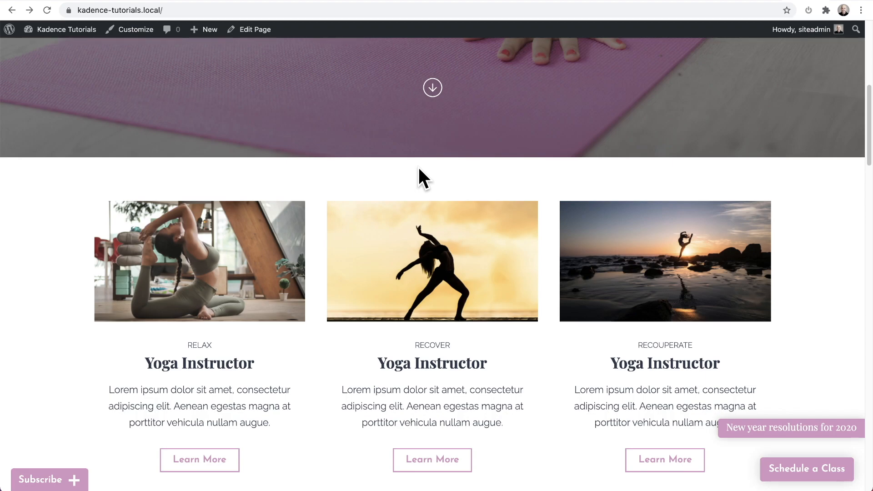
left_click(228, 326)
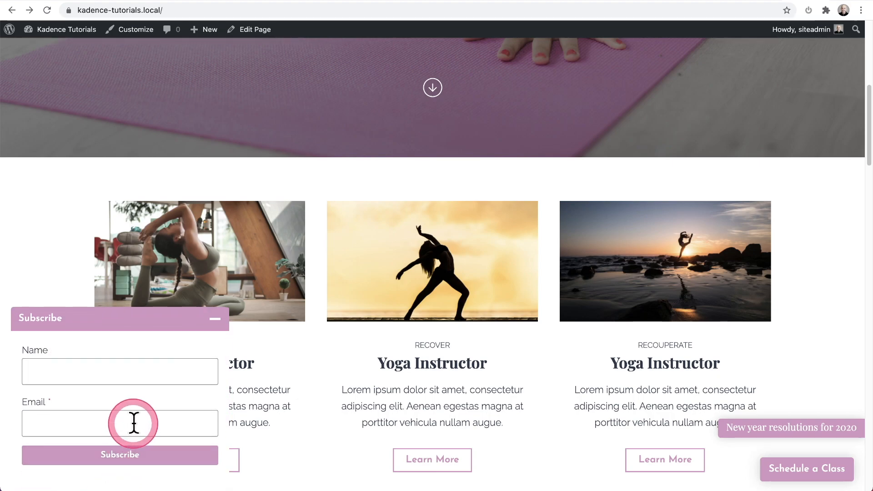
mouse_move(146, 354)
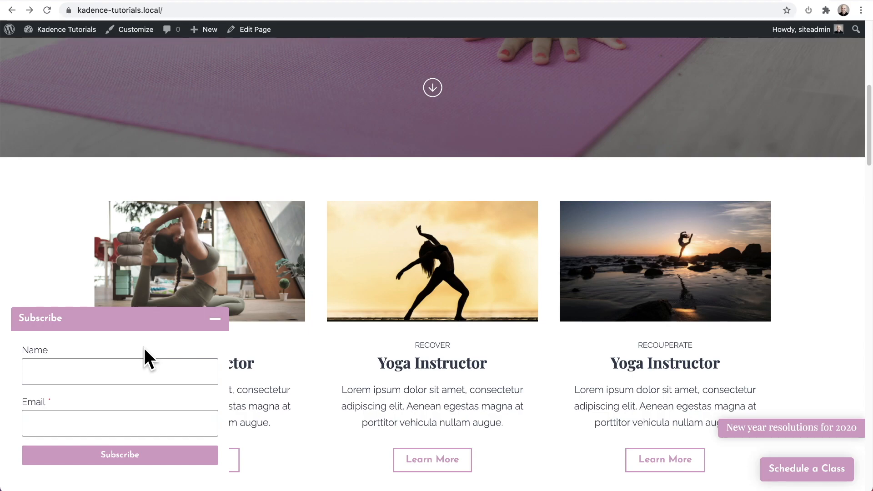
left_click(151, 348)
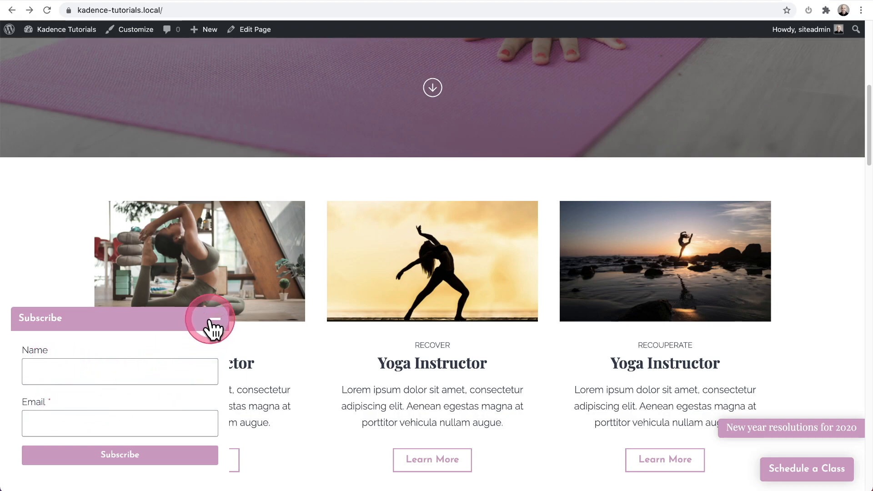
left_click(215, 326)
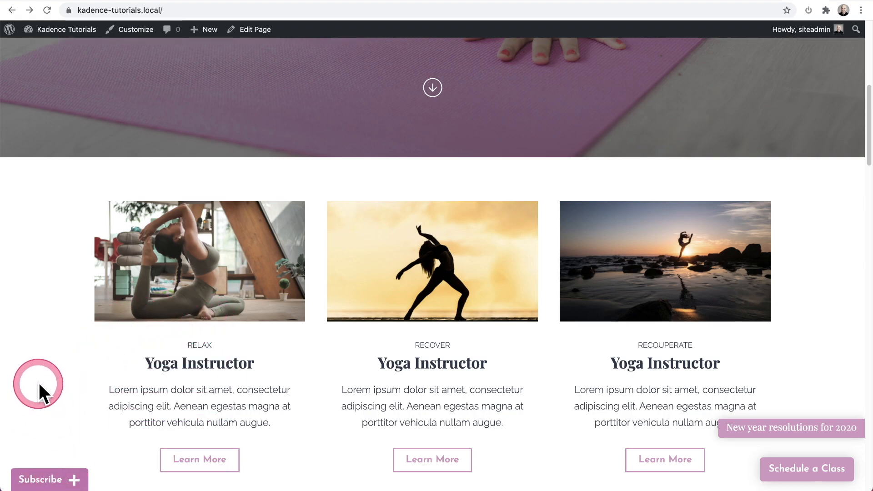
mouse_move(11, 478)
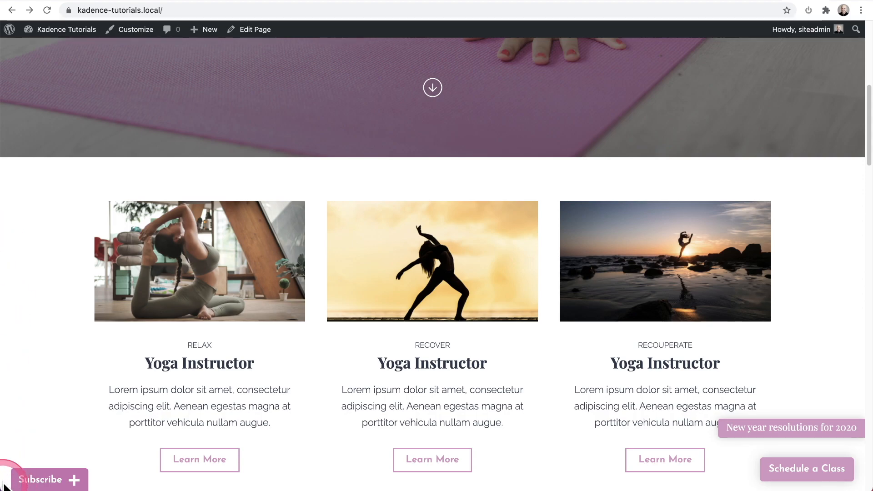
mouse_move(42, 480)
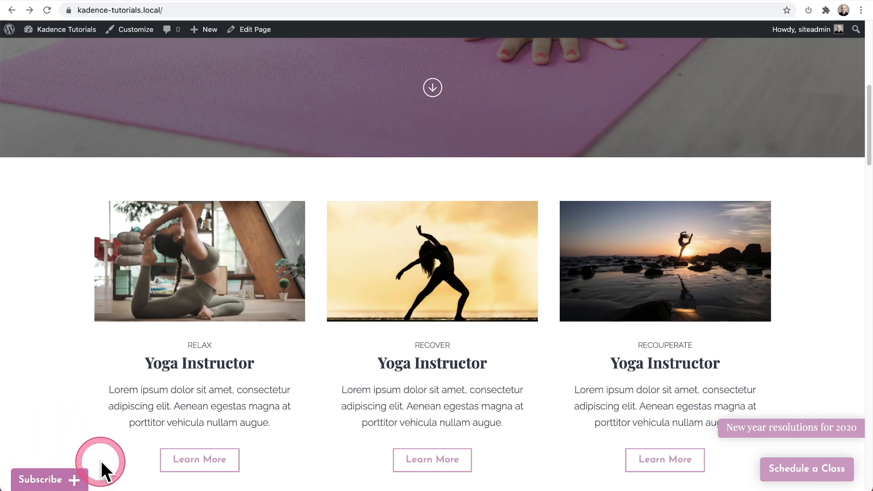
mouse_move(805, 468)
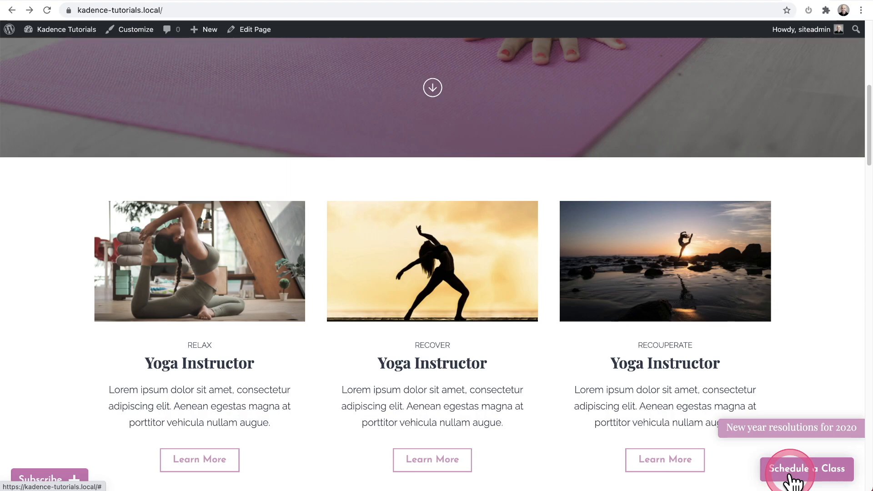
mouse_move(787, 476)
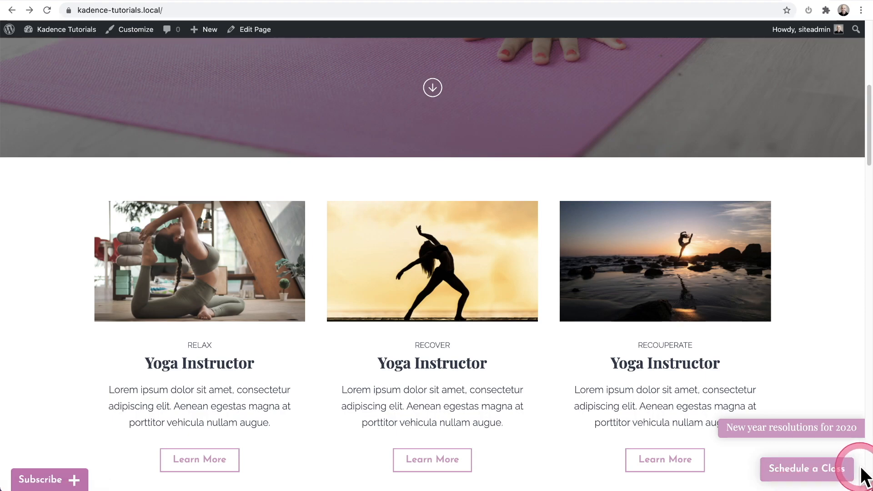
mouse_move(768, 440)
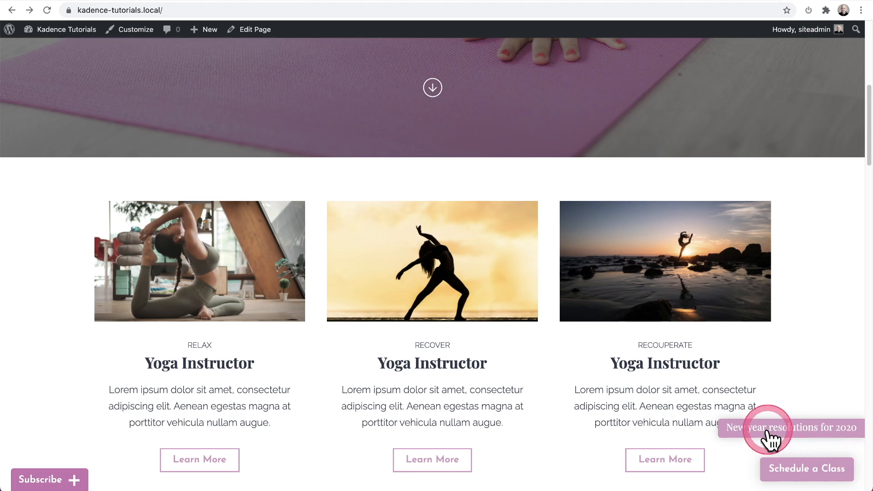
- Scroll to the Pro Addons list and confirm Hooked Elements is switched on
scroll("down", 3)
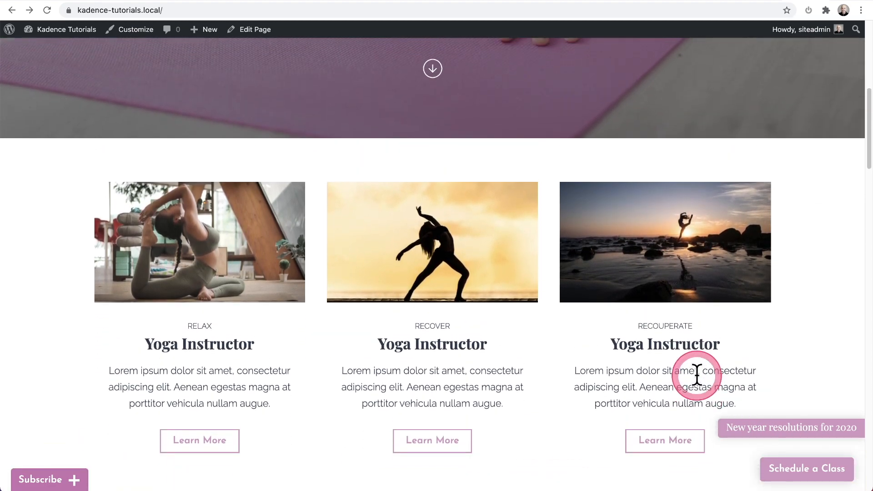
scroll("down", 3)
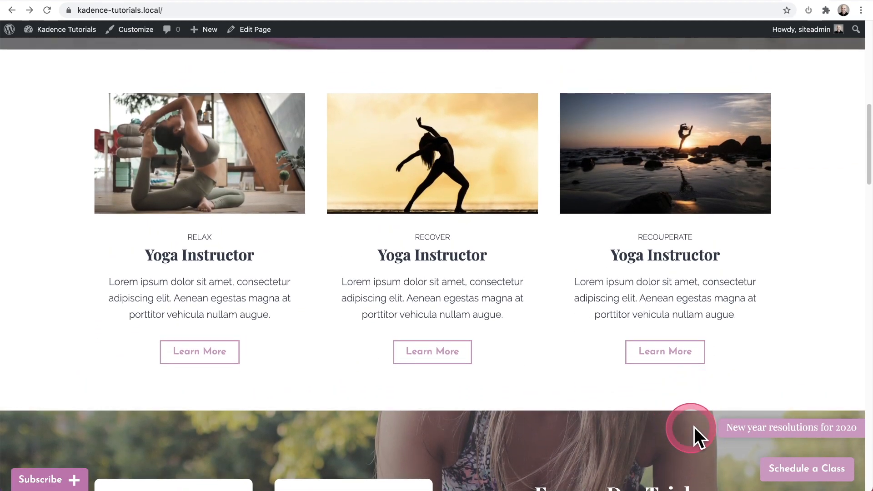
mouse_move(737, 437)
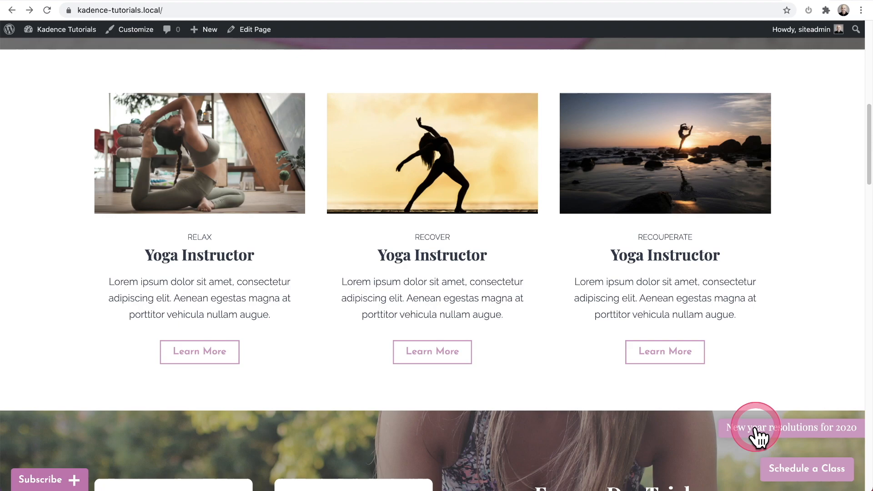
mouse_move(660, 440)
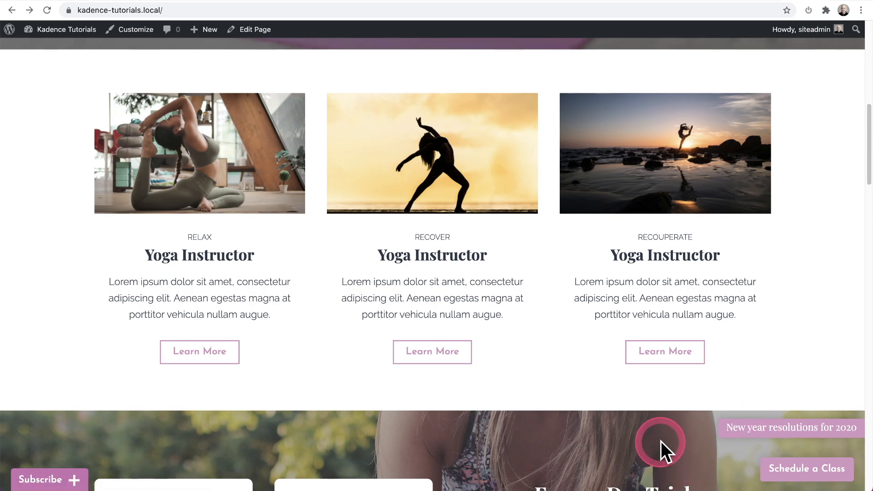
mouse_move(735, 451)
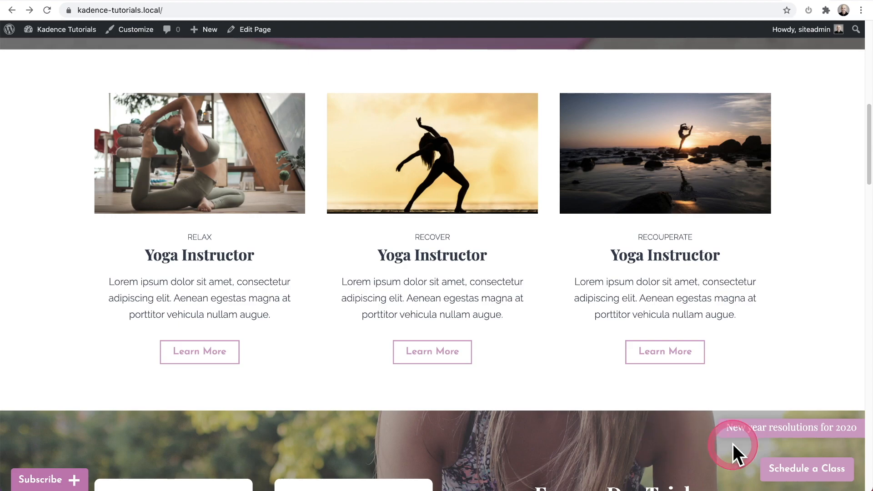
mouse_move(766, 442)
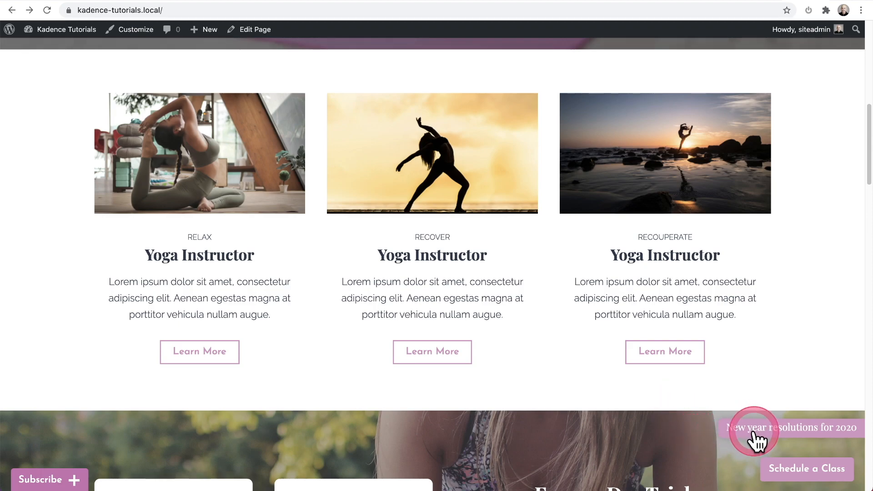
mouse_move(818, 72)
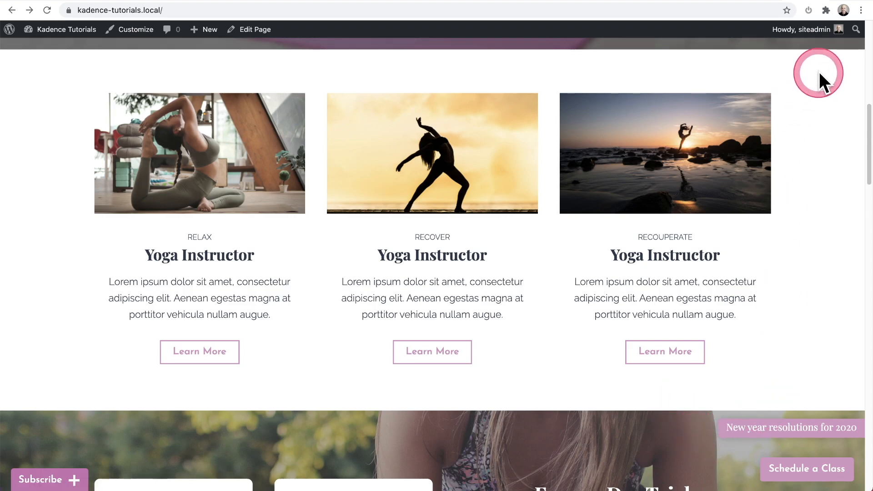
mouse_move(696, 277)
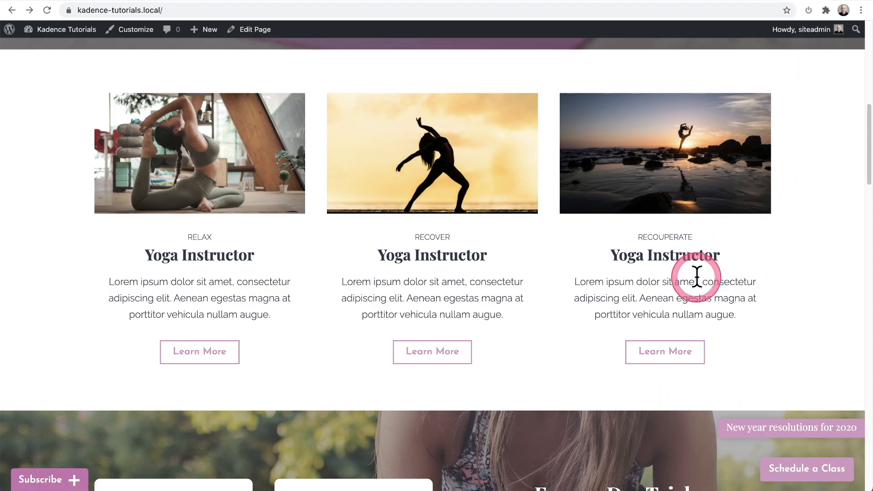
scroll("up", 3)
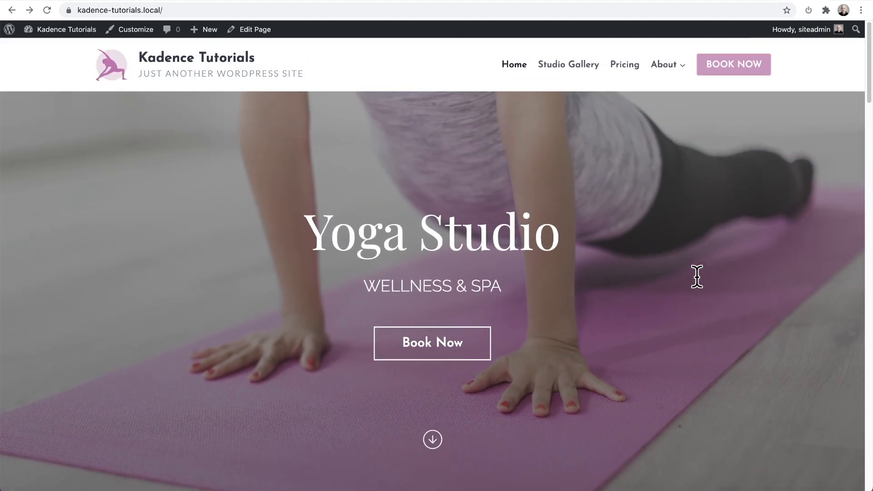
mouse_move(703, 288)
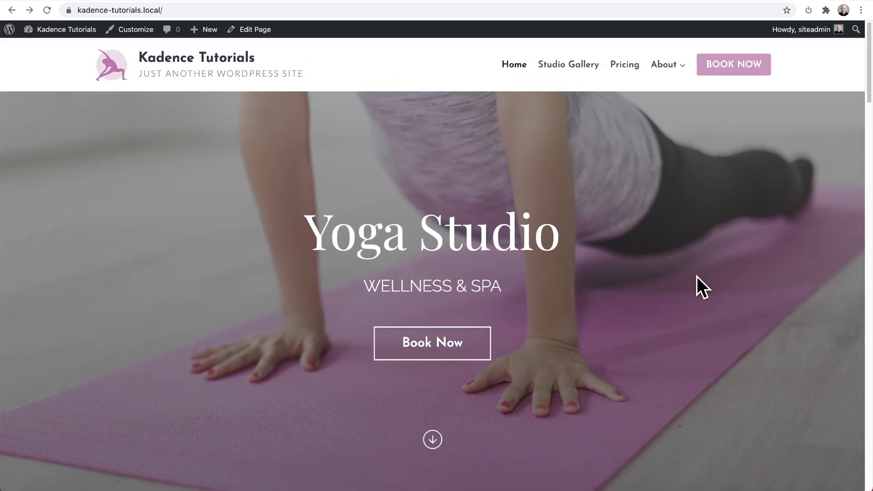
scroll("down", 3)
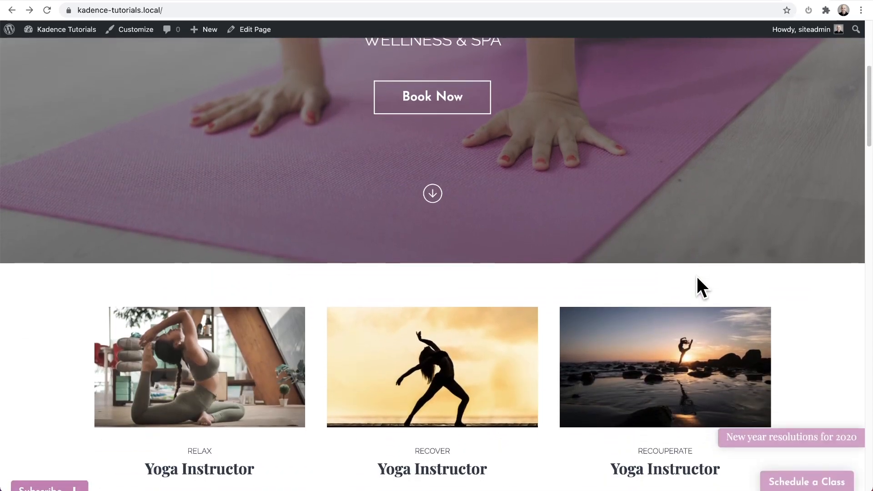
scroll("up", 3)
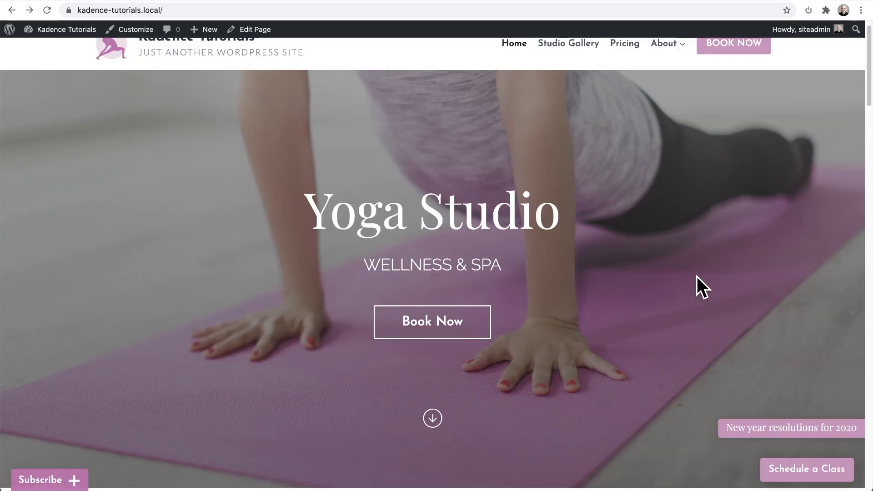
scroll("down", 3)
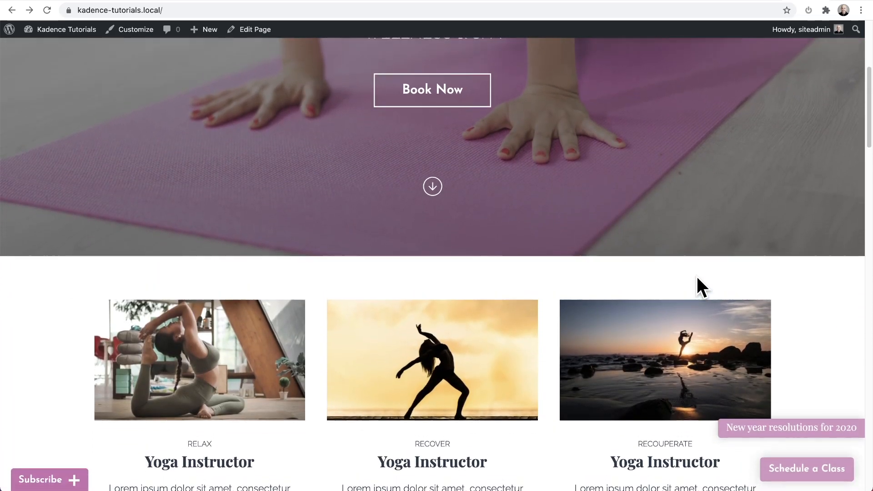
scroll("up", 3)
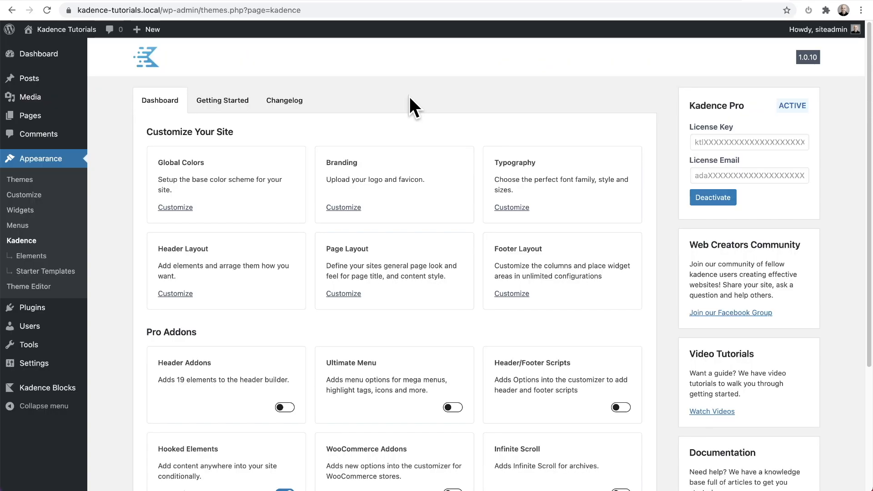
scroll("down", 3)
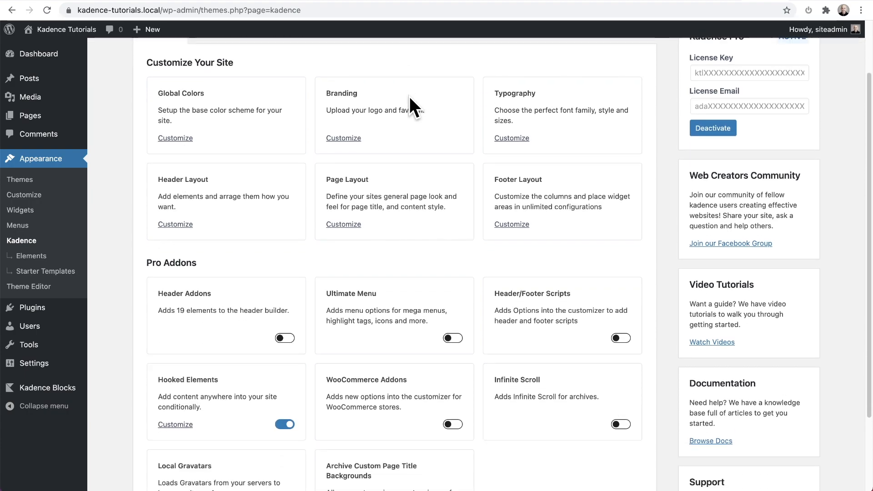
scroll("down", 3)
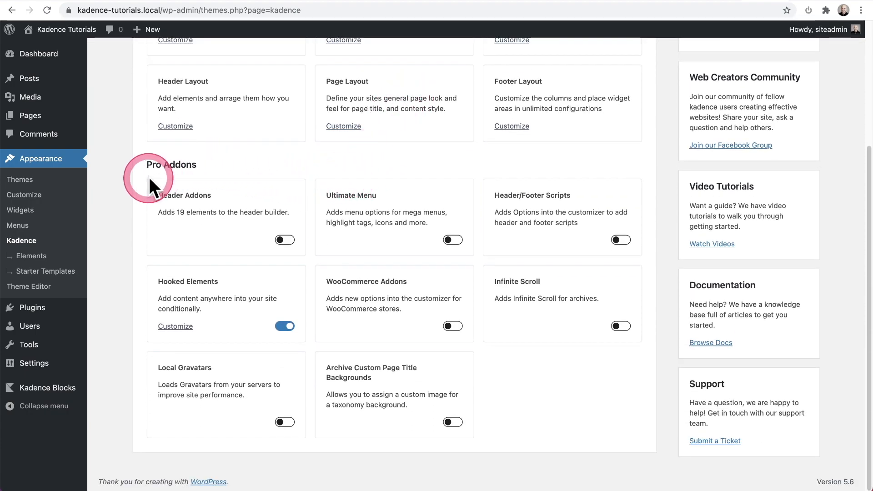
mouse_move(206, 298)
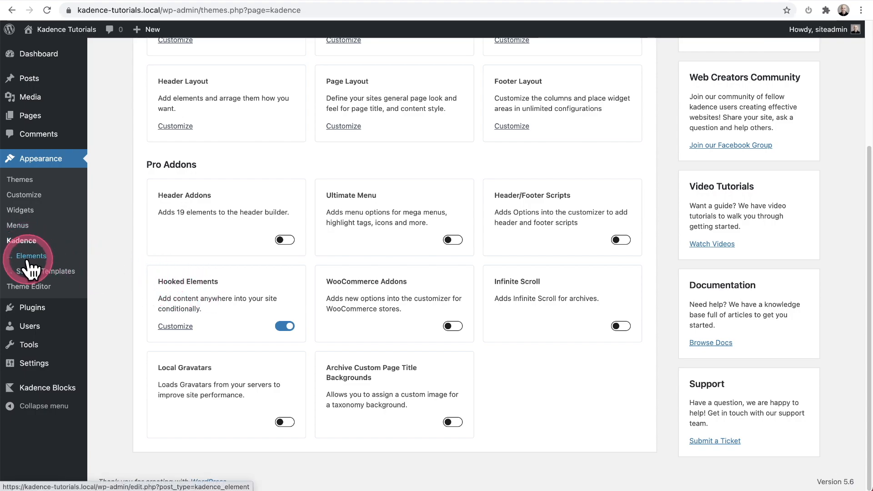
- Open the Kadence Elements list showing CTA Accordion, Latest Blog Post and CTA Schedule a Class
left_click(32, 256)
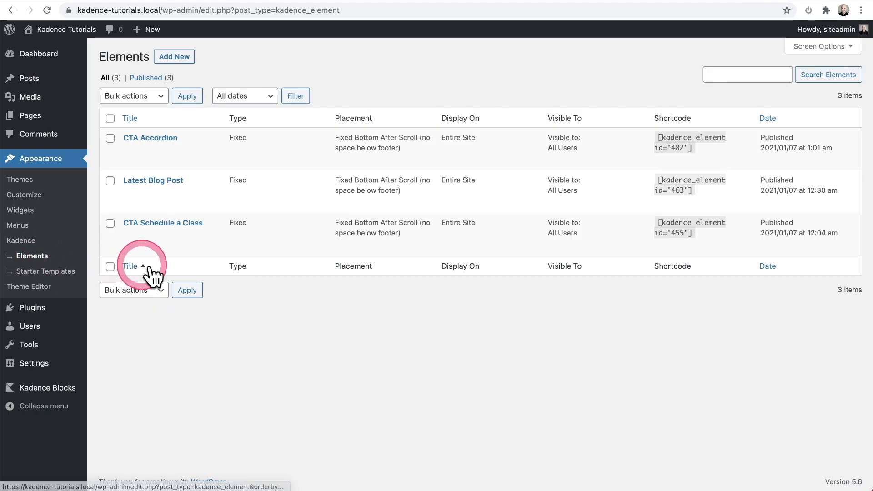
mouse_move(254, 338)
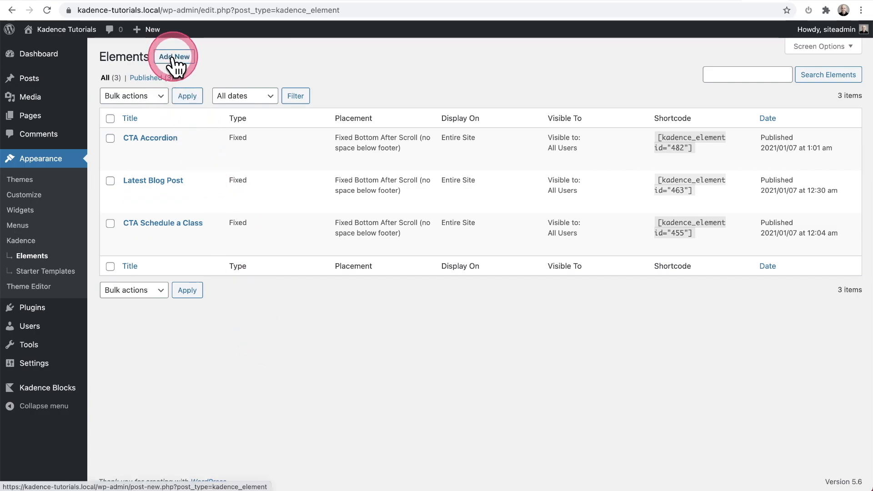
- Create a new element 'CTA Floating Button' holding an Advanced Button reading 'Press Me'
left_click(173, 56)
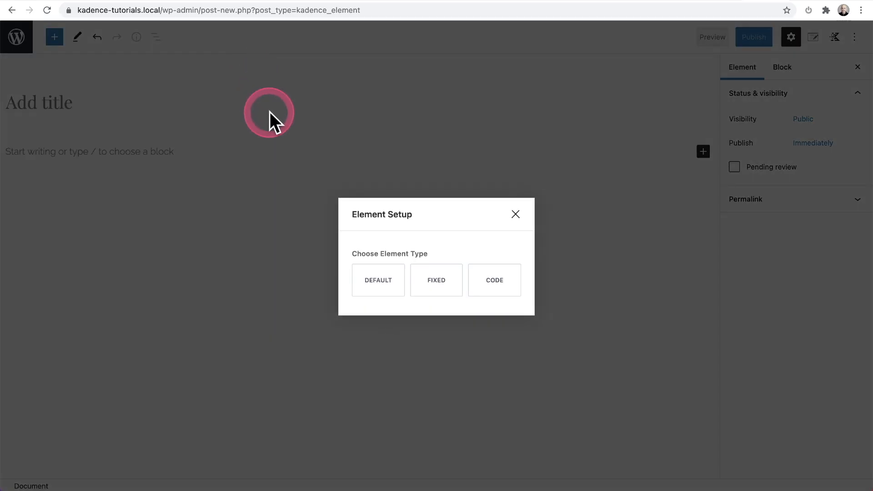
mouse_move(377, 235)
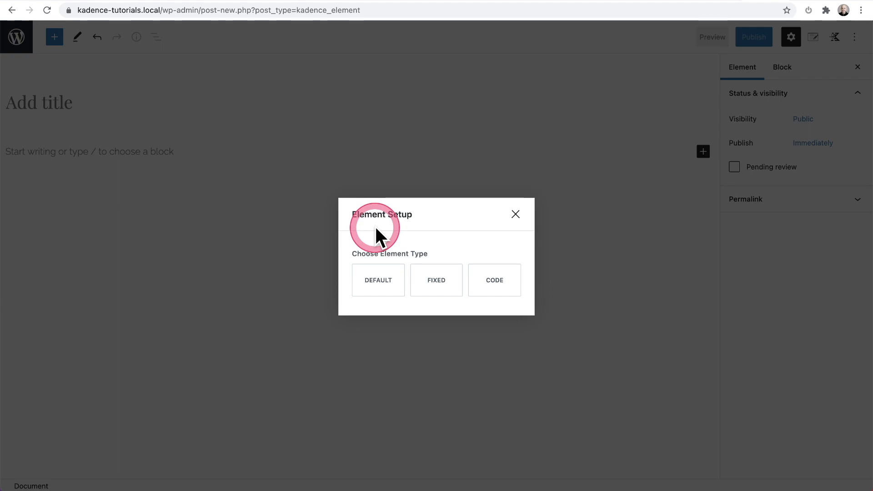
mouse_move(436, 280)
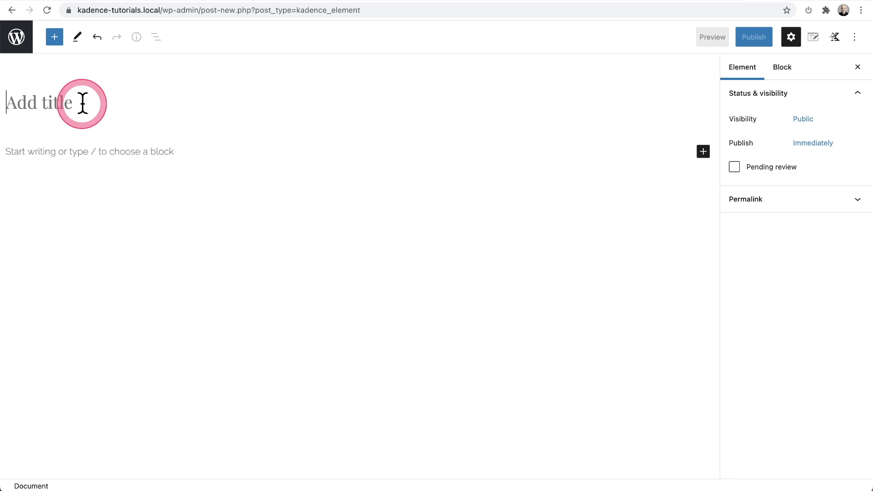
type("CTA Floating Button")
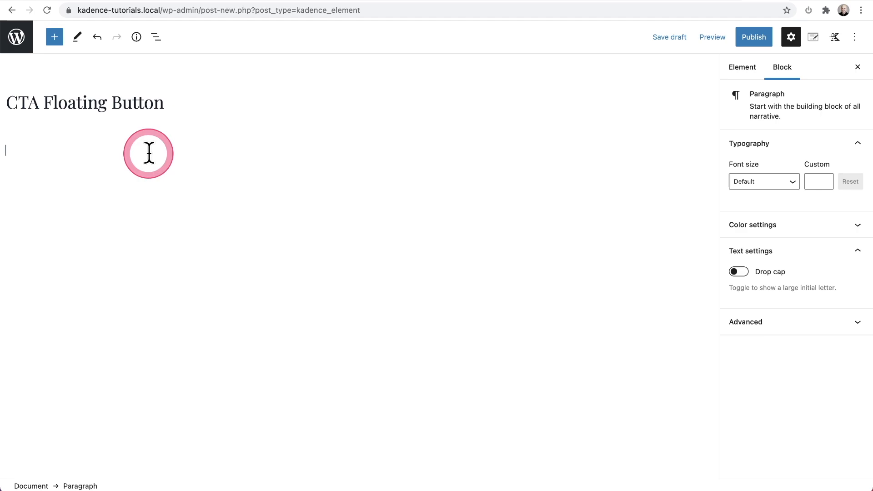
left_click(669, 37)
type("/")
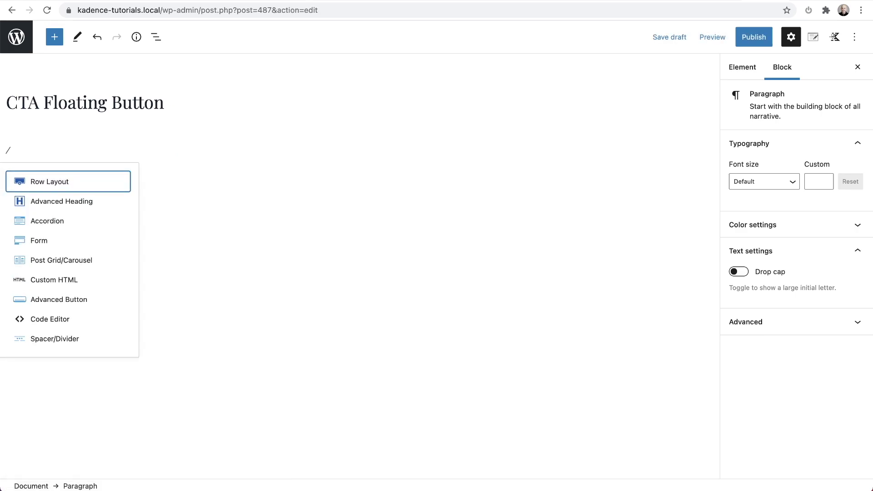
type("but")
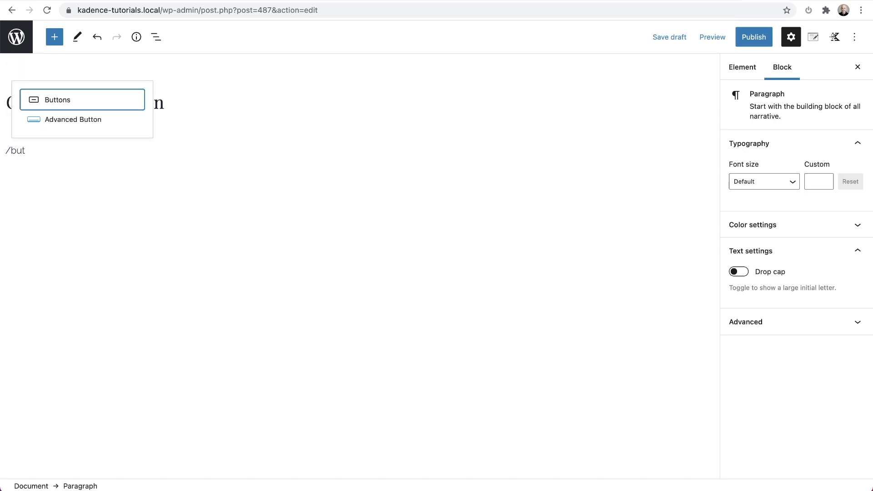
left_click(72, 119)
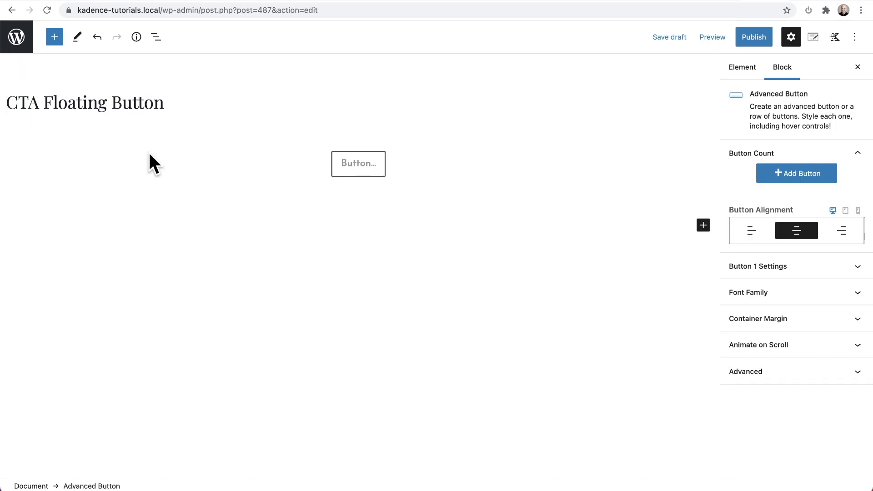
type("Press Me")
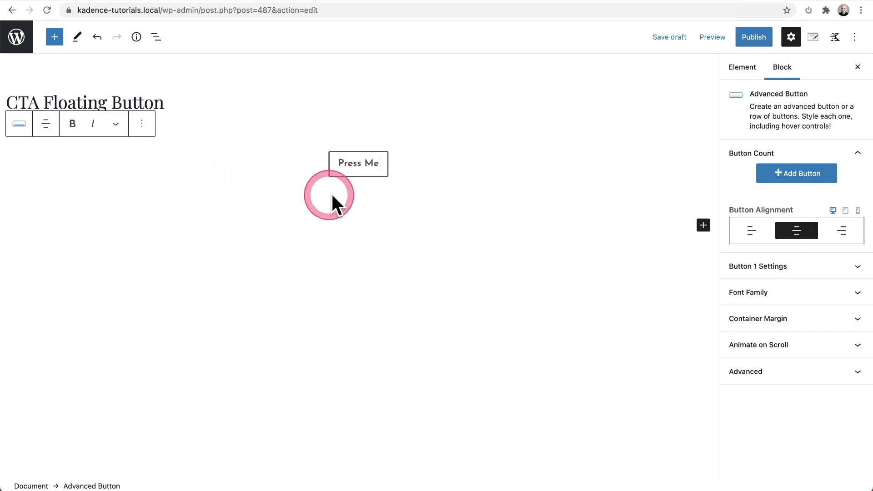
mouse_move(356, 198)
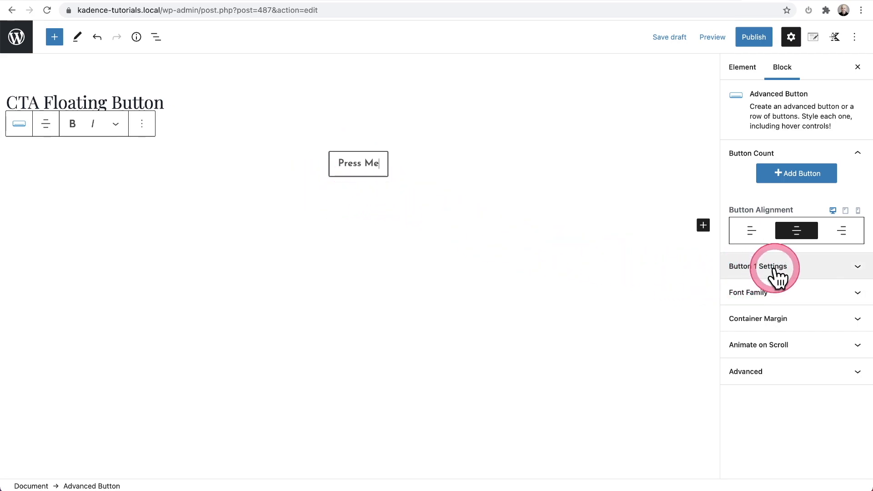
- Give the Press Me button white text, a pink background and a pink hover background
left_click(761, 266)
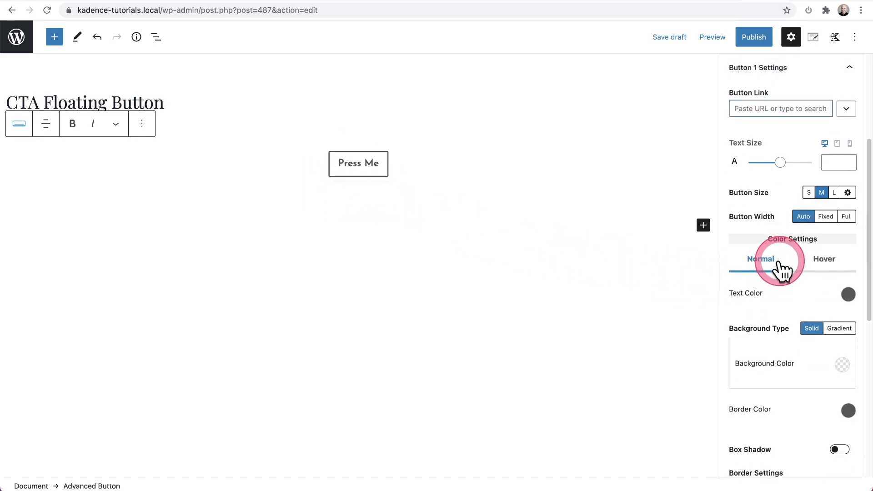
scroll("down", 3)
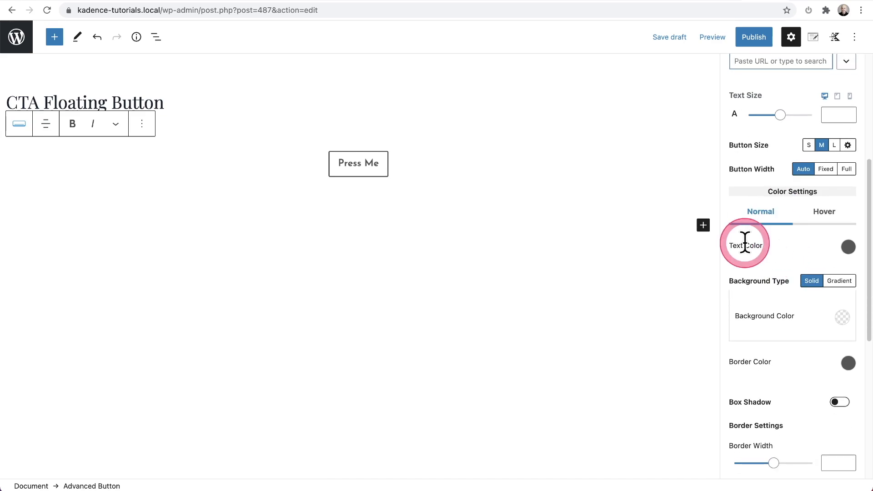
left_click(848, 246)
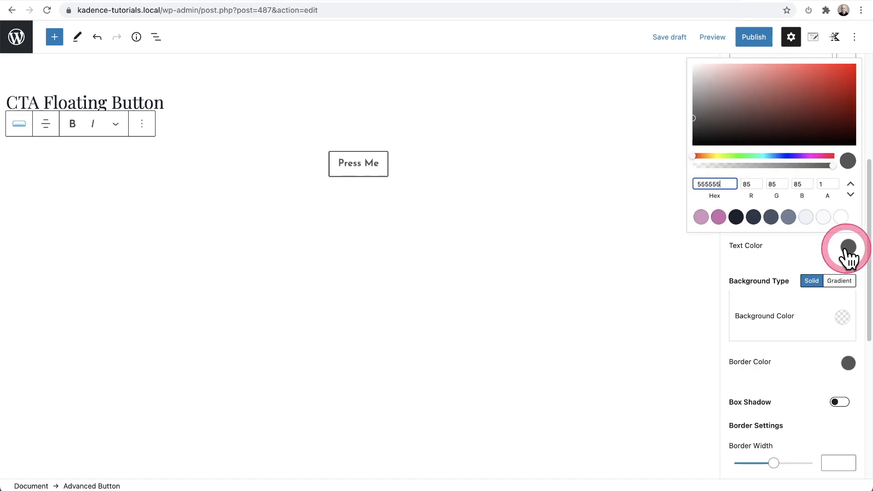
mouse_move(842, 216)
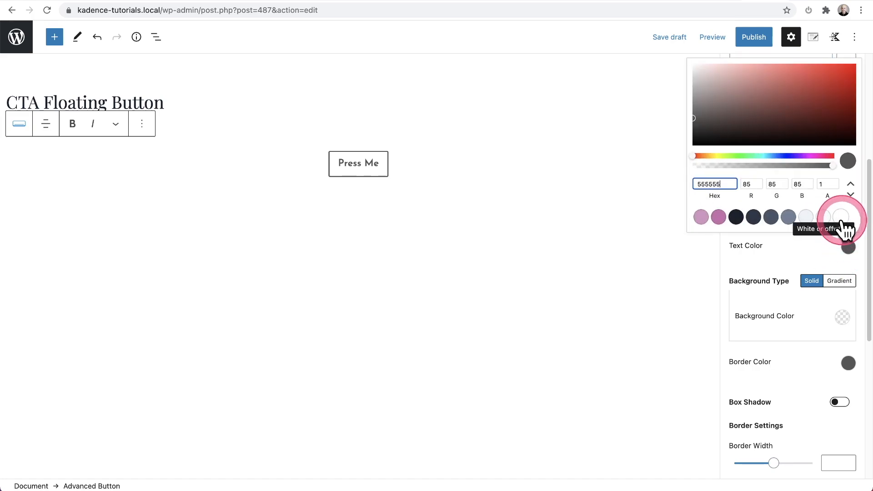
left_click(840, 217)
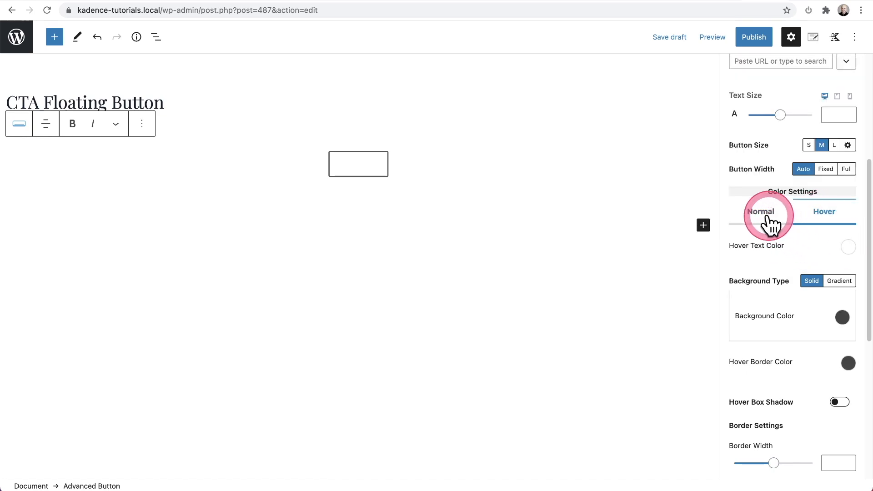
left_click(761, 211)
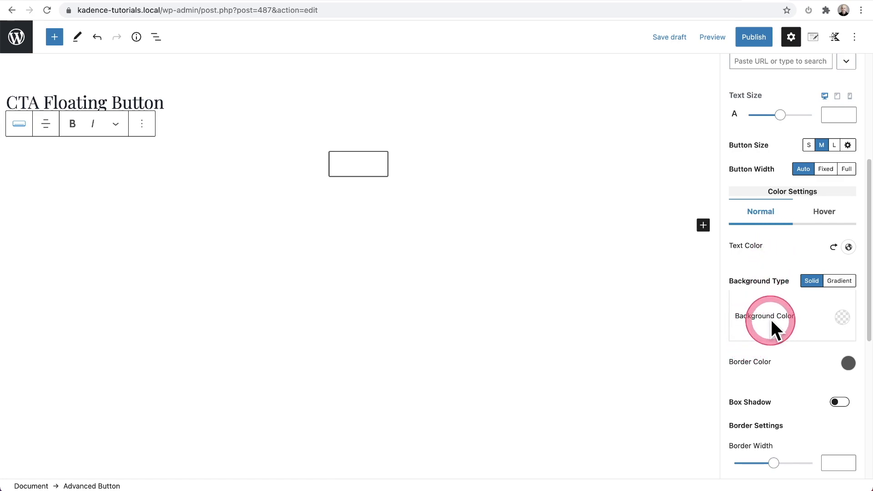
left_click(842, 317)
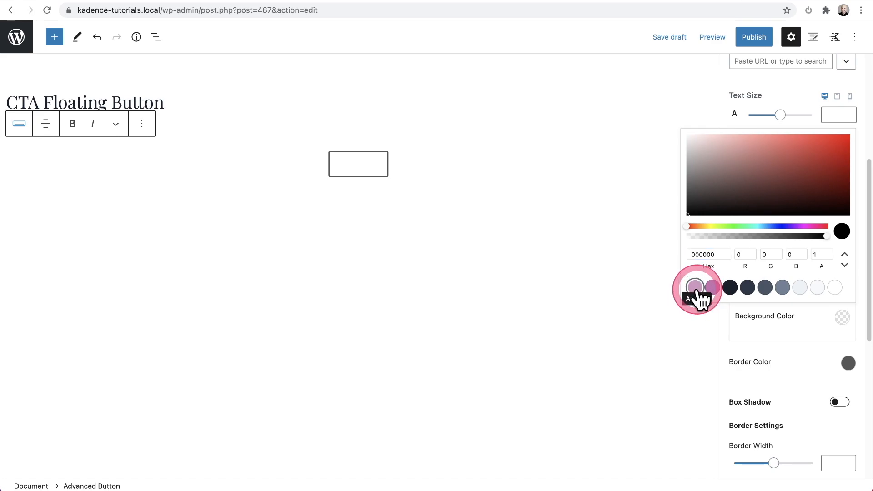
left_click(705, 287)
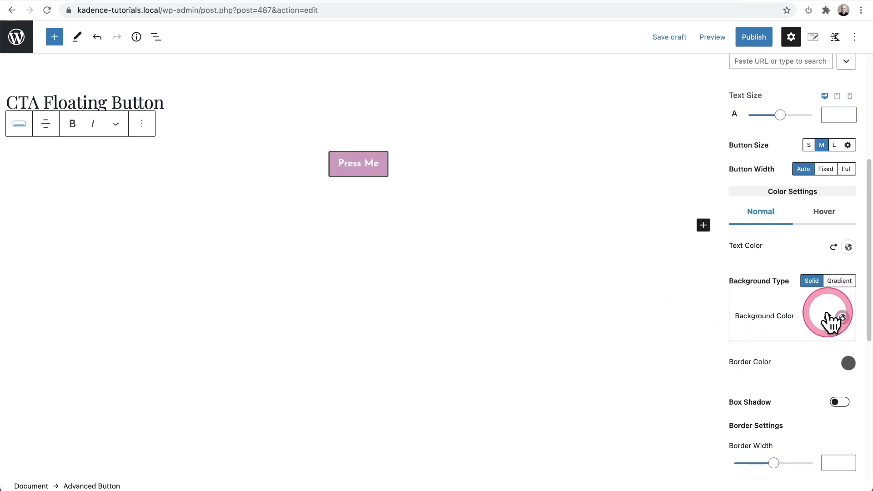
left_click(824, 211)
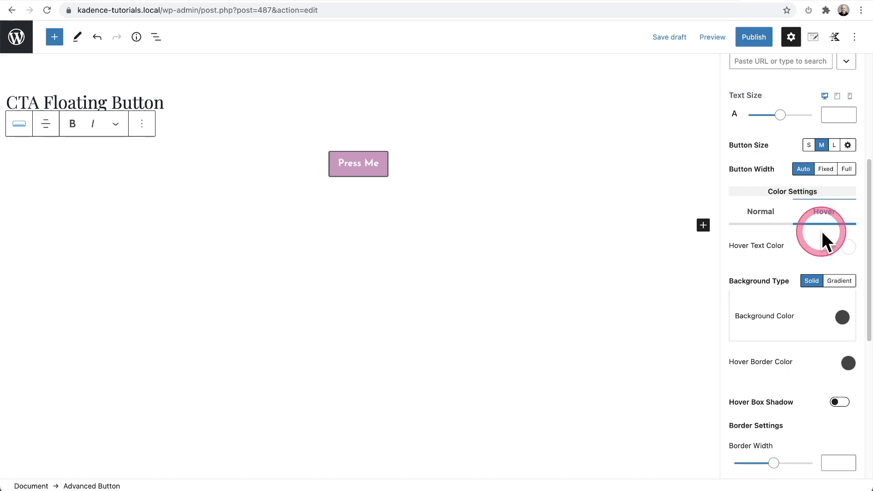
left_click(848, 246)
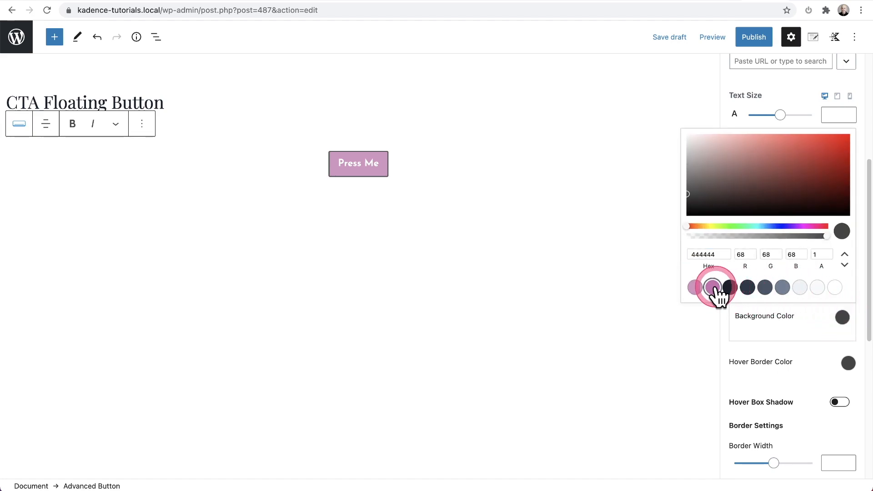
left_click(712, 287)
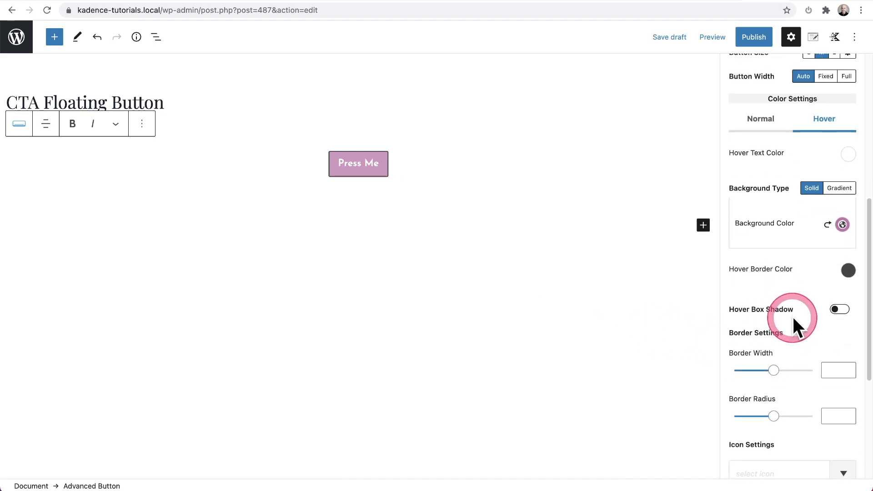
- Set the button border width to 0 and add a box shadow: X 0, Y 0, blur 20, spread 0
scroll("down", 3)
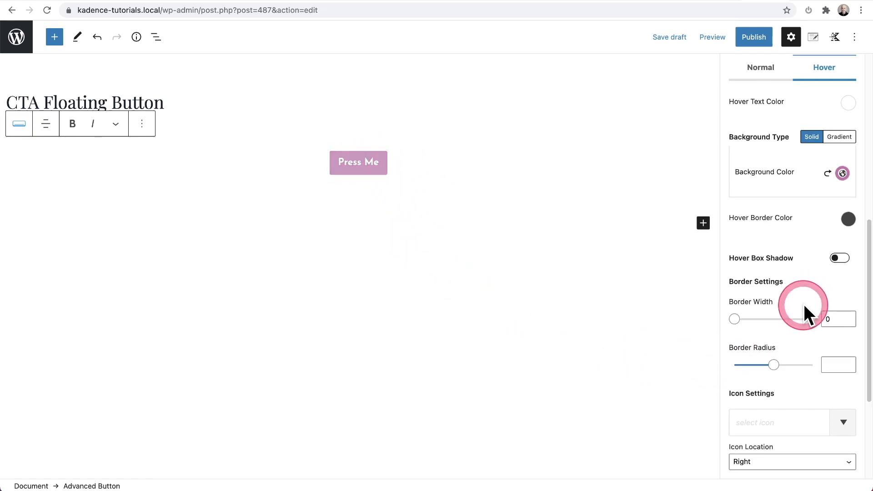
scroll("up", 3)
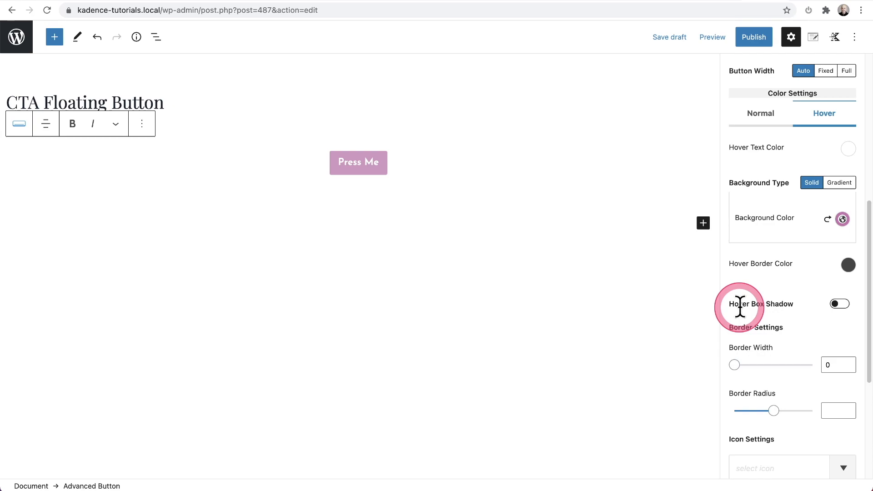
scroll("up", 3)
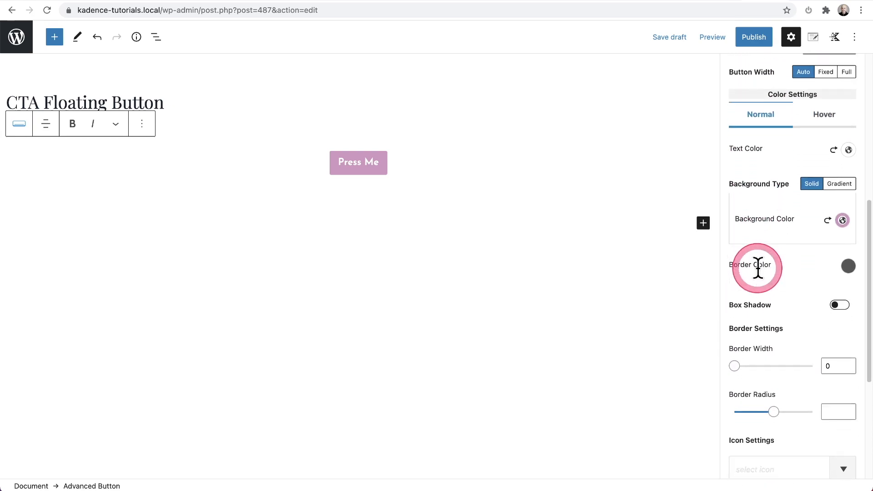
left_click(838, 305)
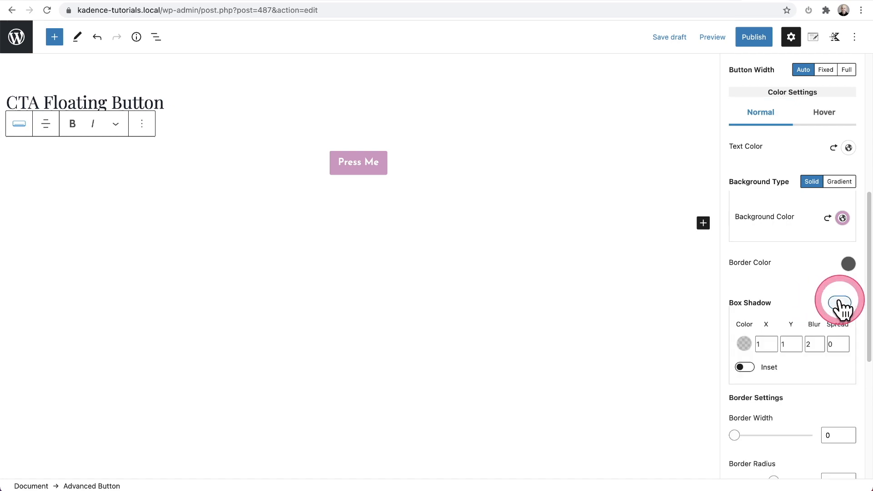
left_click(838, 302)
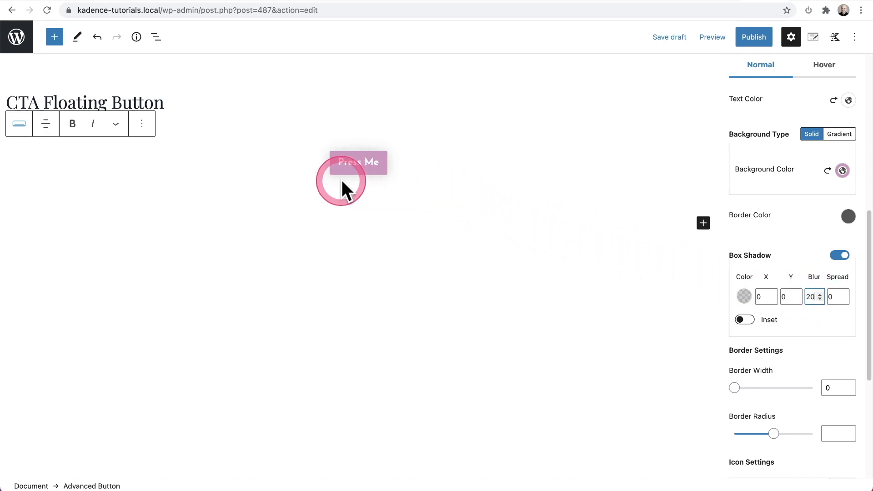
mouse_move(343, 151)
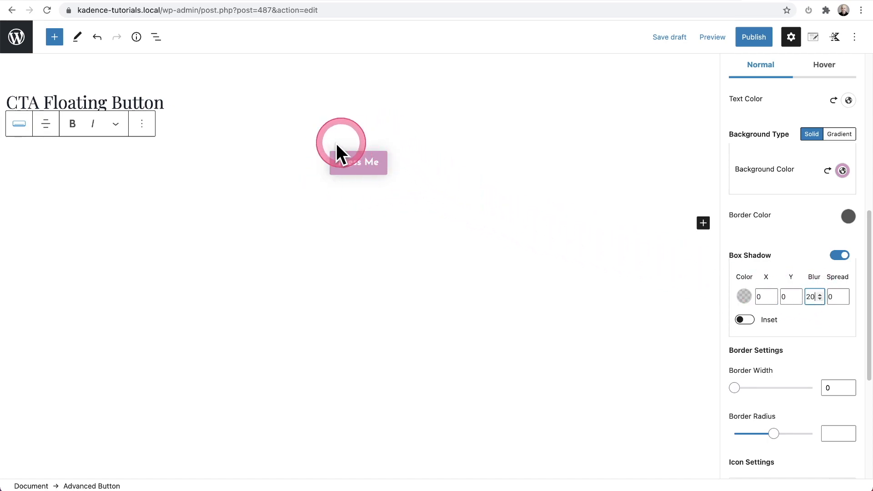
mouse_move(744, 296)
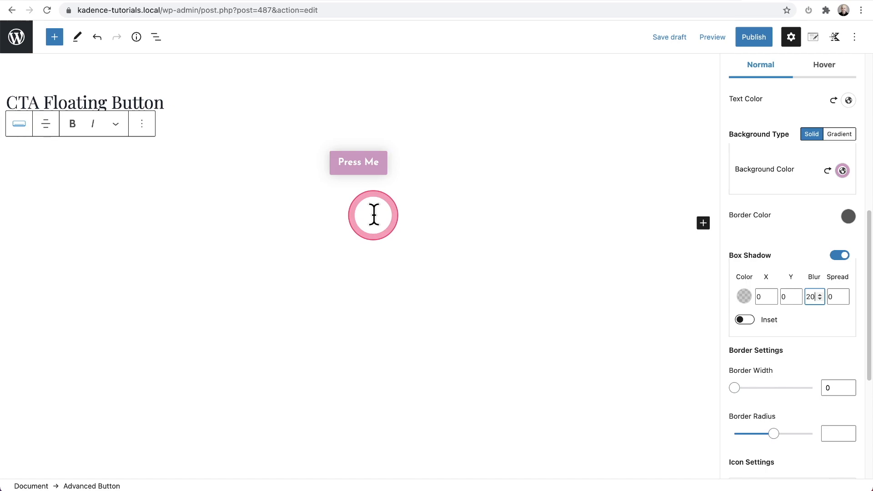
left_click(373, 216)
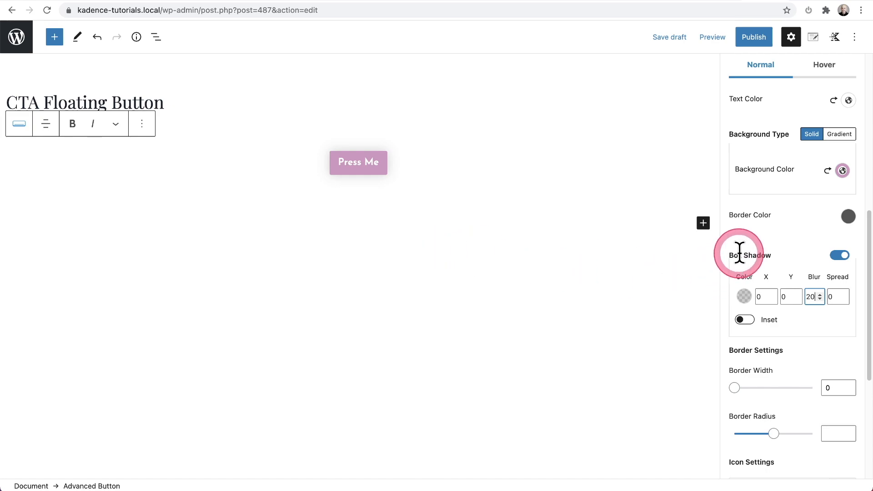
mouse_move(802, 111)
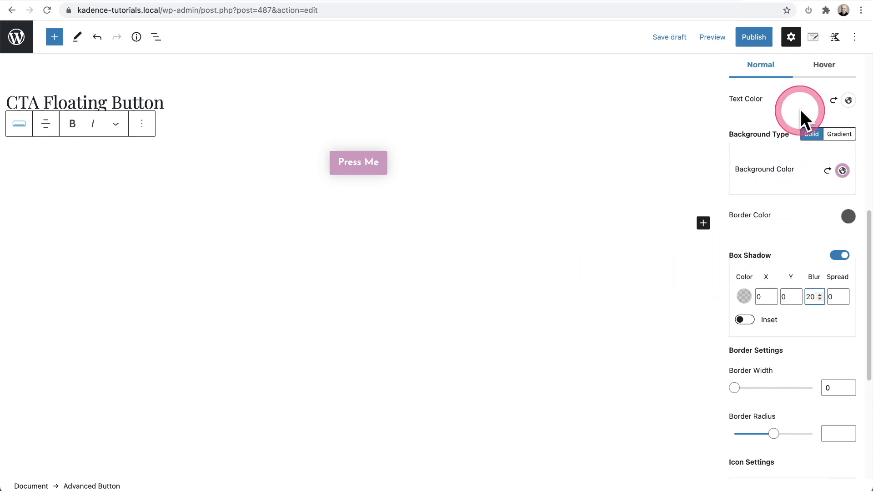
mouse_move(813, 37)
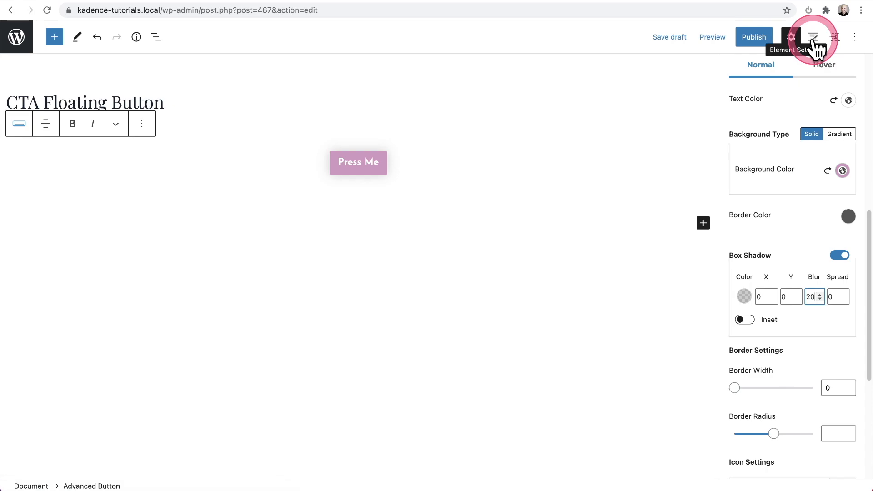
- Set the element placement to Fixed Top After Scroll, appearing after 300 scroll distance
left_click(811, 36)
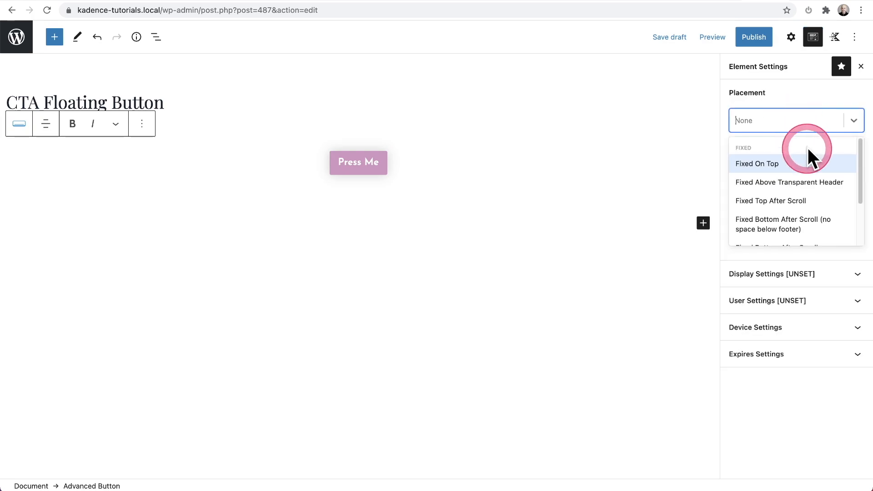
scroll("down", 3)
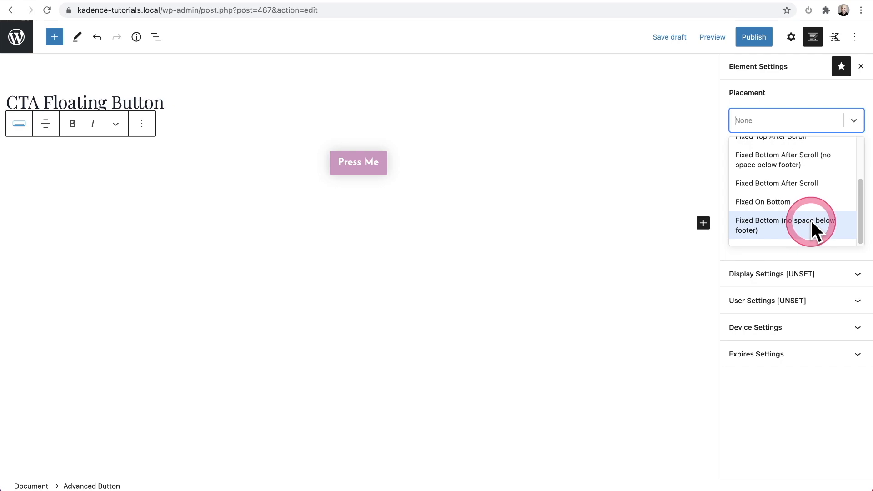
scroll("up", 3)
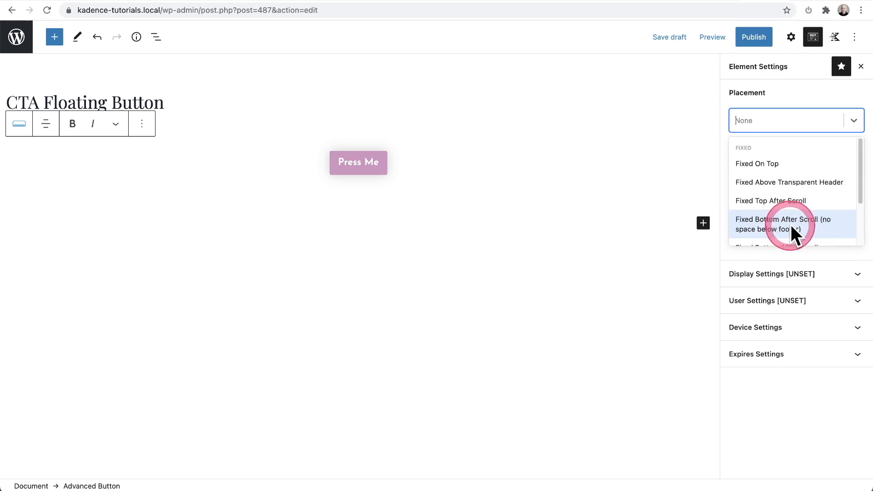
mouse_move(771, 200)
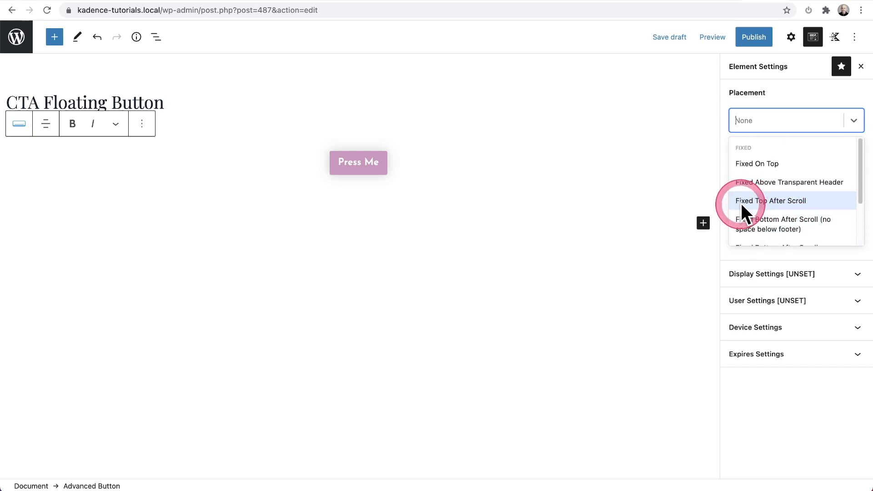
mouse_move(779, 211)
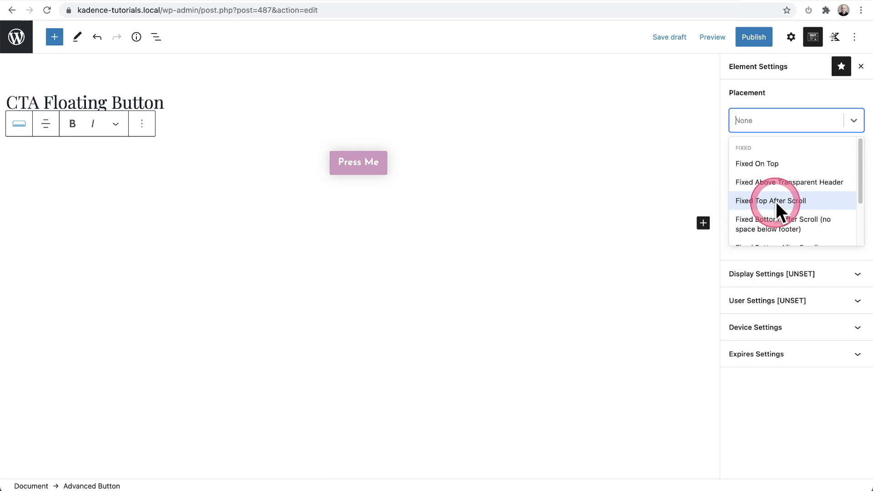
left_click(771, 200)
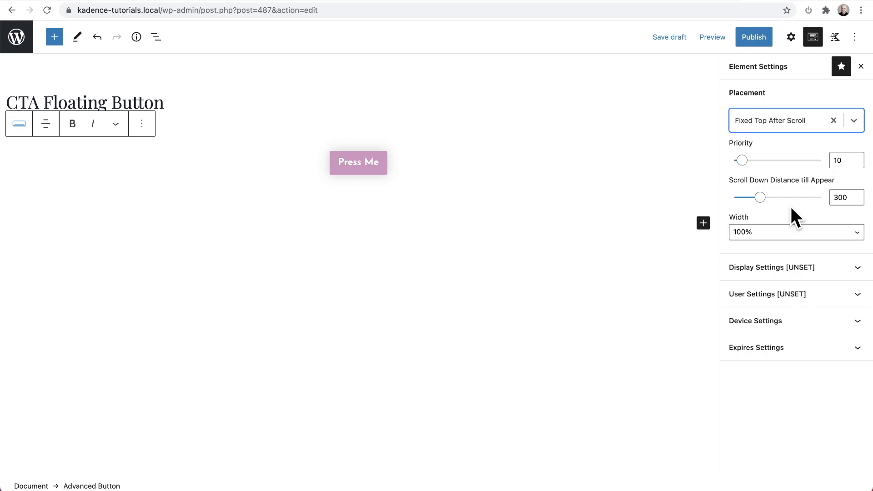
- Give the floating element Auto width and position it on the right
left_click(791, 233)
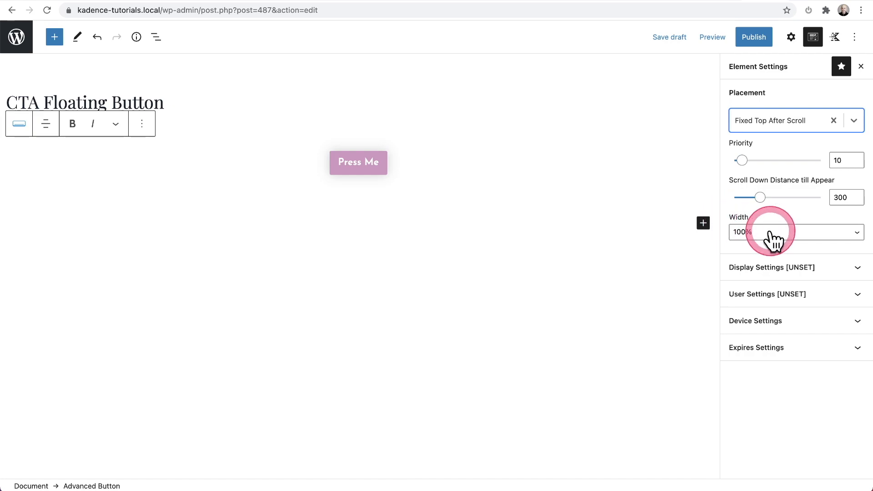
left_click(795, 232)
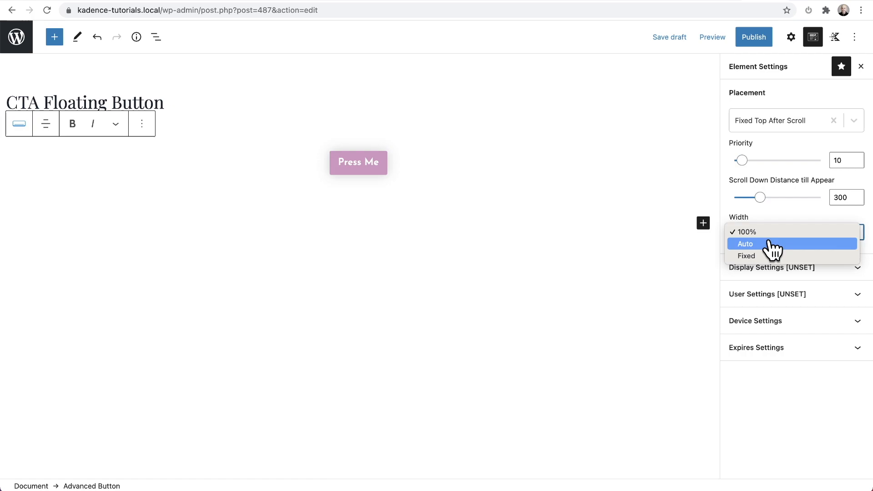
left_click(744, 244)
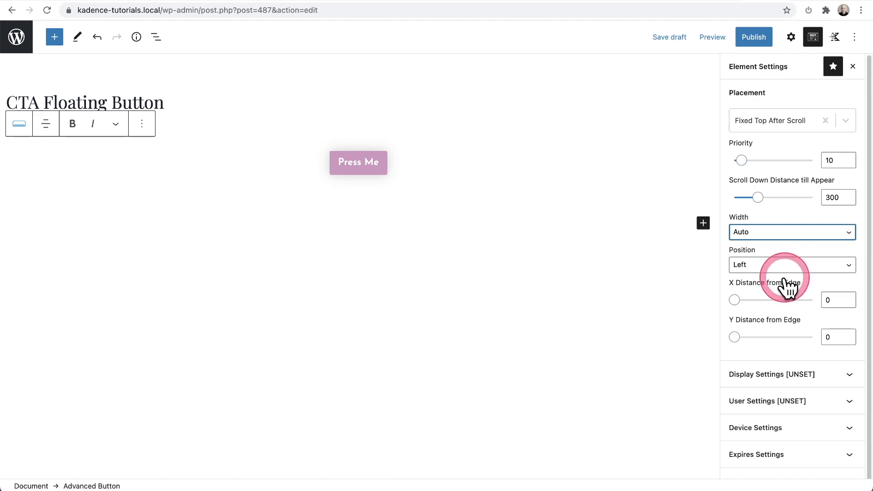
mouse_move(785, 287)
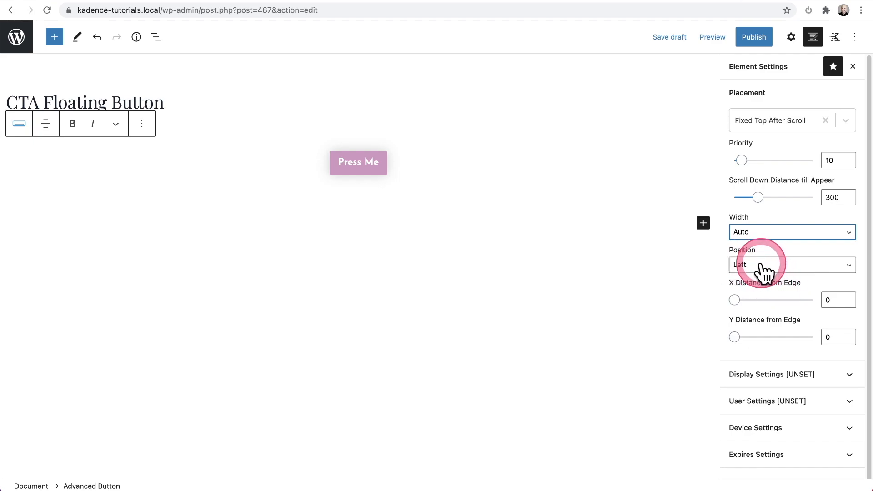
left_click(791, 265)
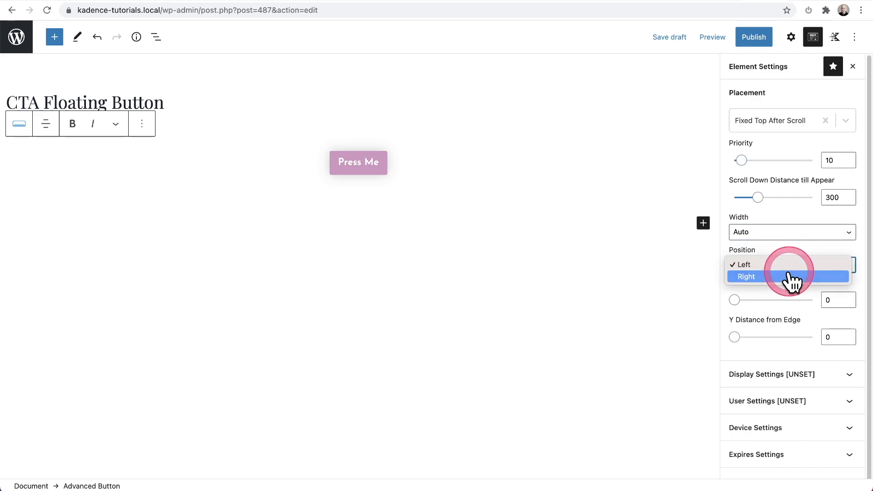
left_click(746, 277)
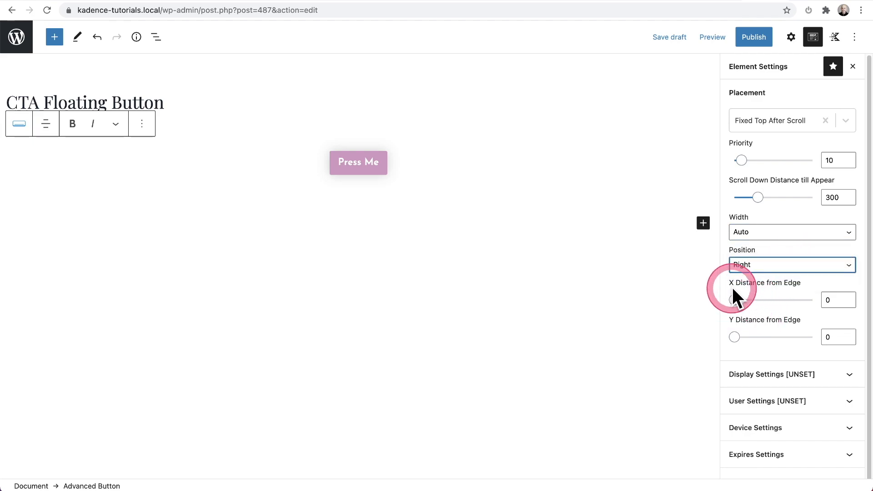
mouse_move(788, 293)
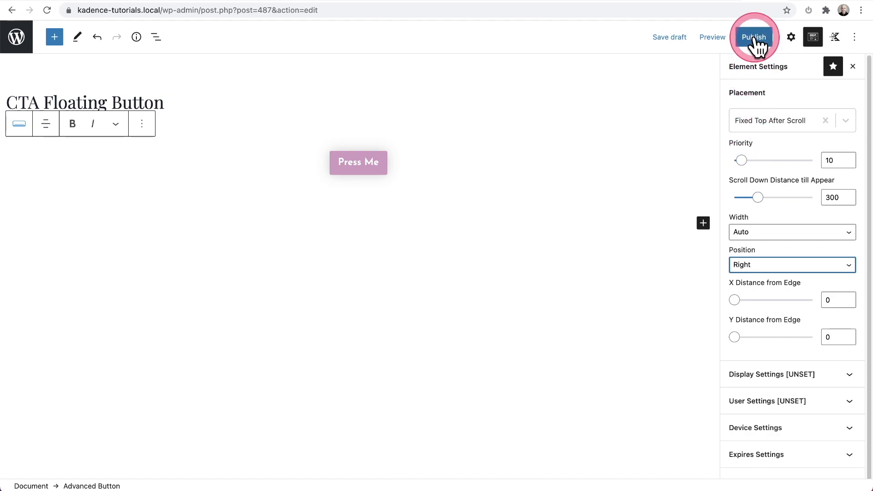
- Publish the CTA Floating Button element and open the live homepage
left_click(753, 37)
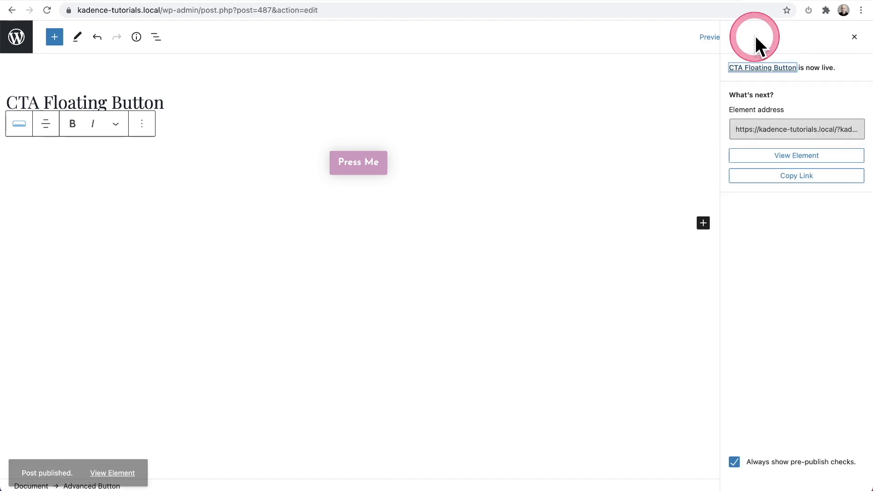
left_click(833, 37)
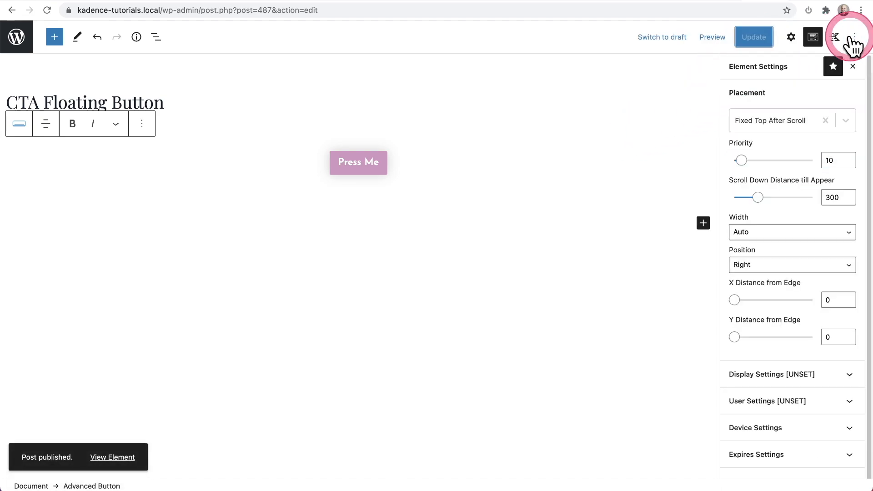
left_click(112, 457)
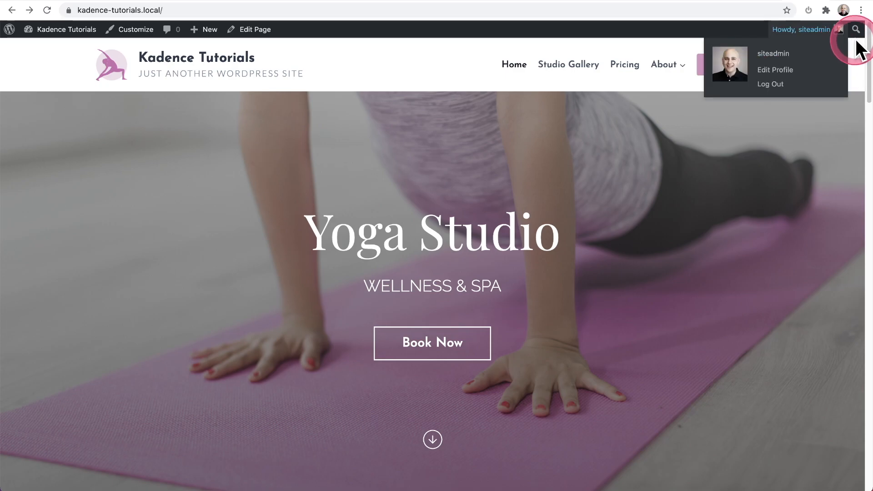
- Scroll the live homepage, see no Press Me button, and return to the element editor
scroll("down", 3)
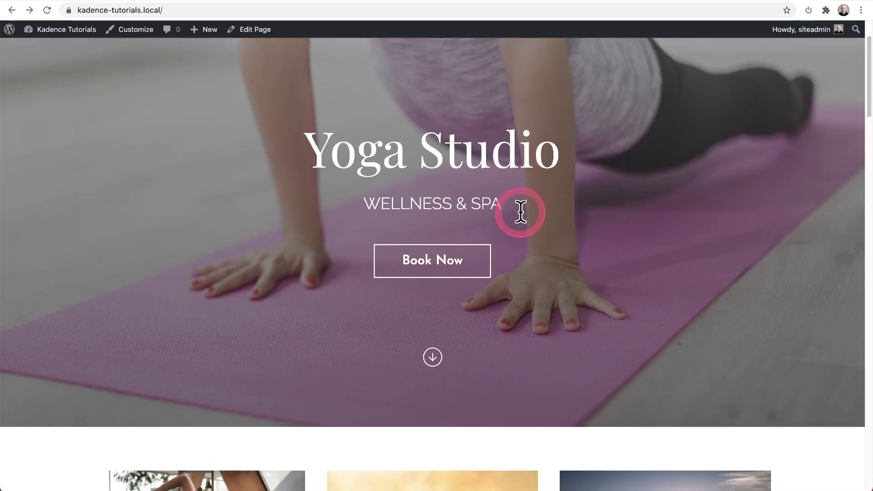
scroll("down", 3)
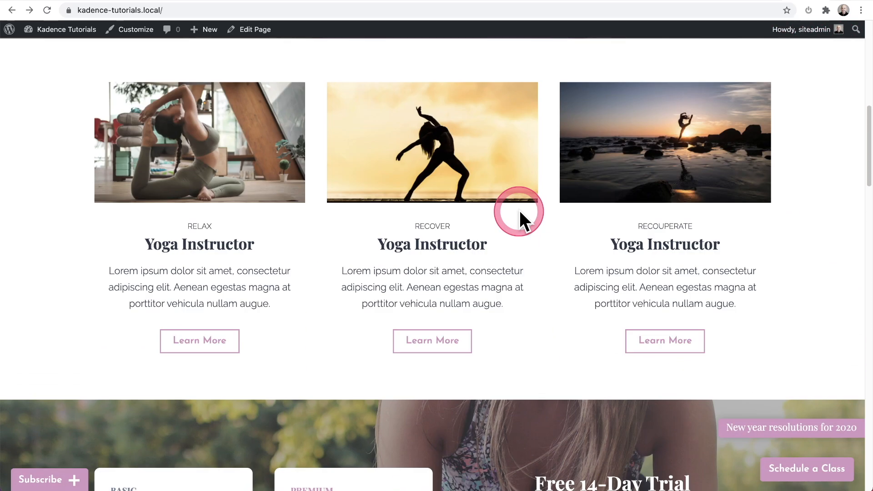
scroll("up", 3)
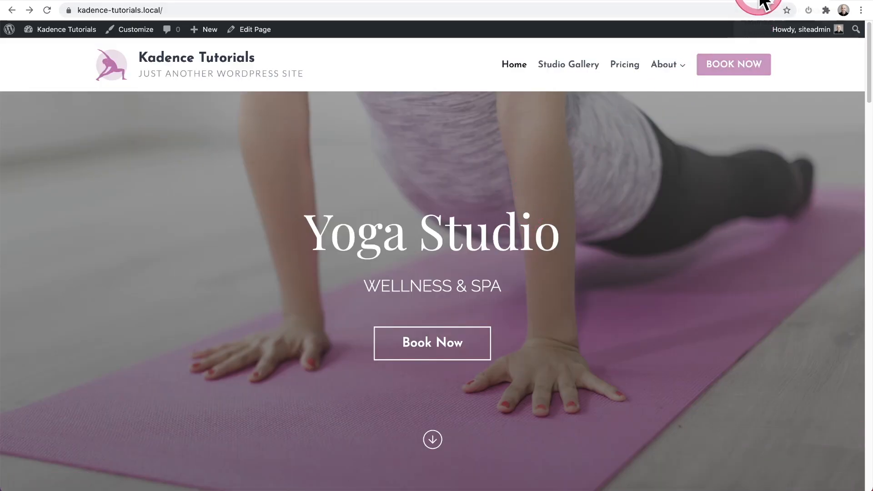
left_click(249, 29)
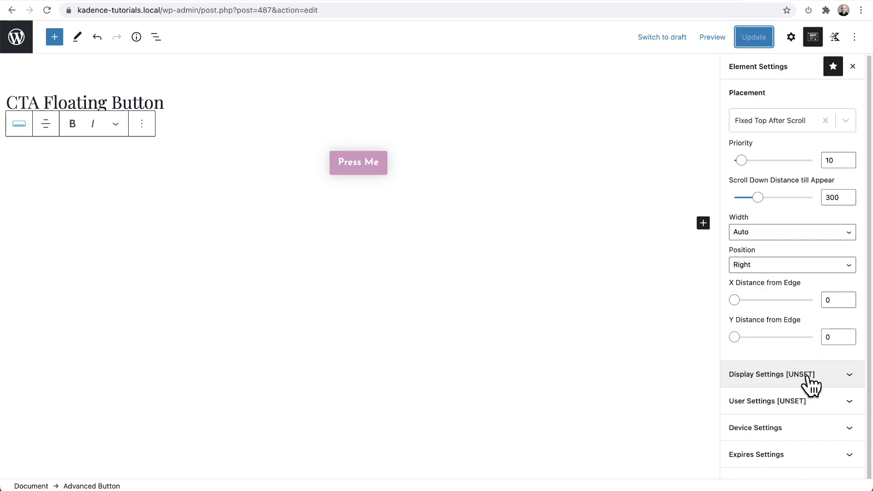
- Show the element on the Entire Site to All Users and save the update
left_click(772, 374)
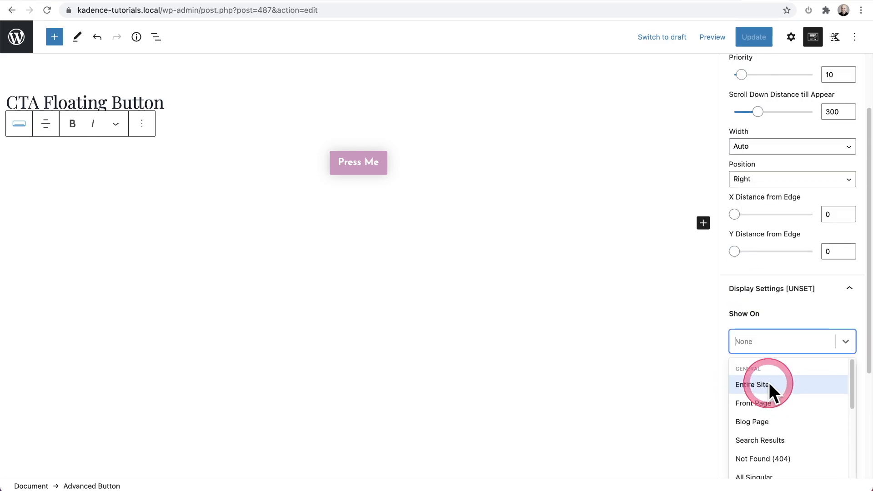
left_click(753, 384)
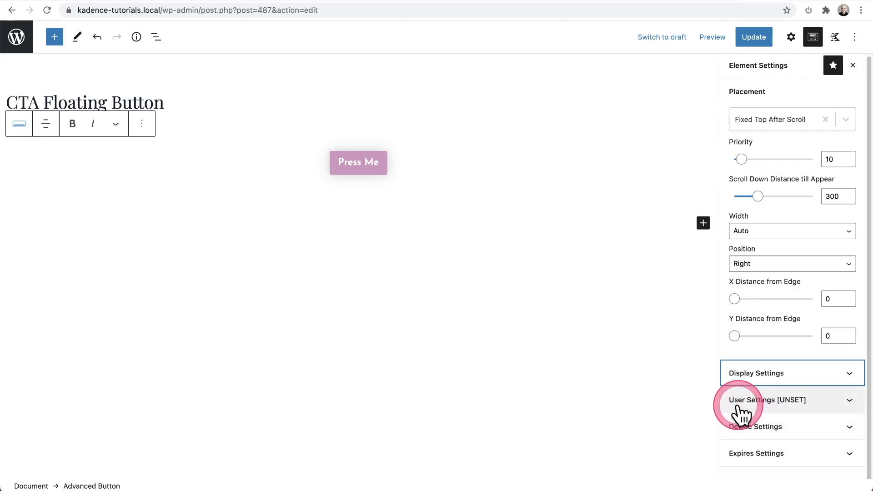
left_click(767, 400)
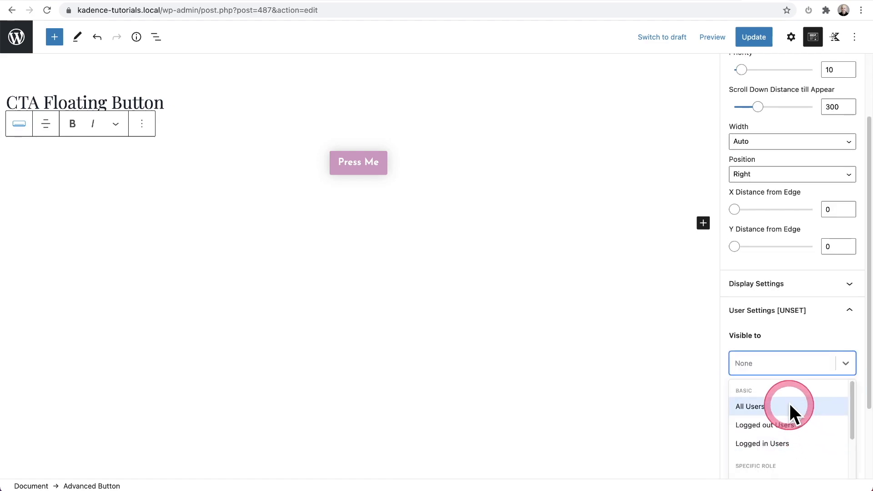
left_click(750, 406)
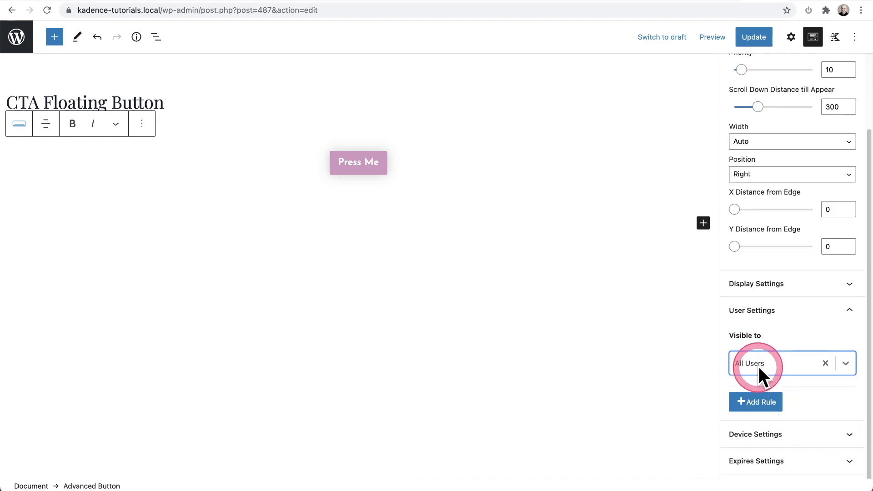
mouse_move(754, 37)
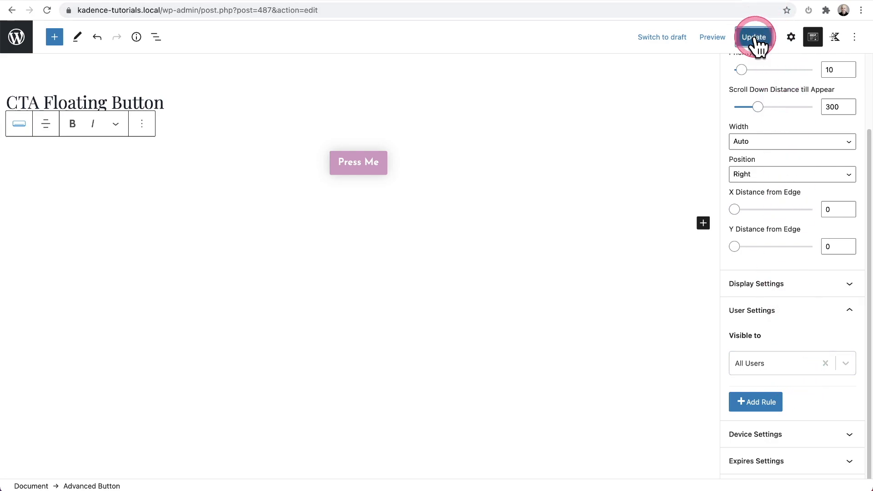
left_click(754, 37)
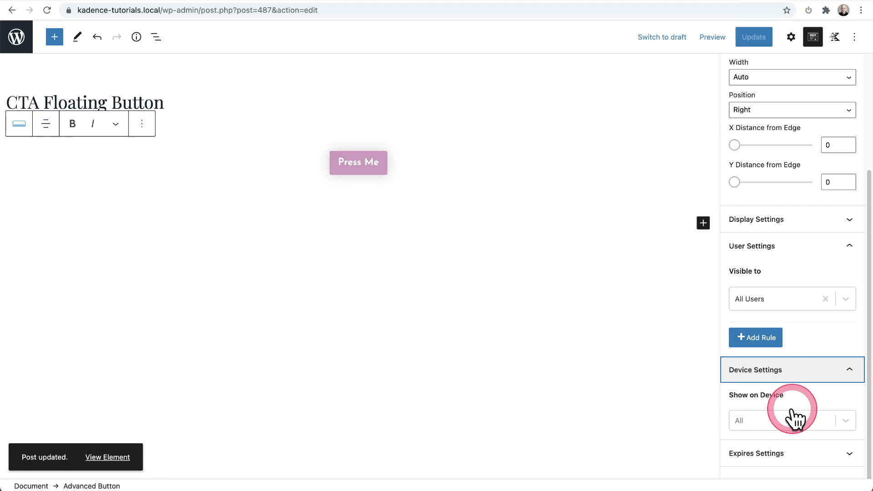
mouse_move(788, 117)
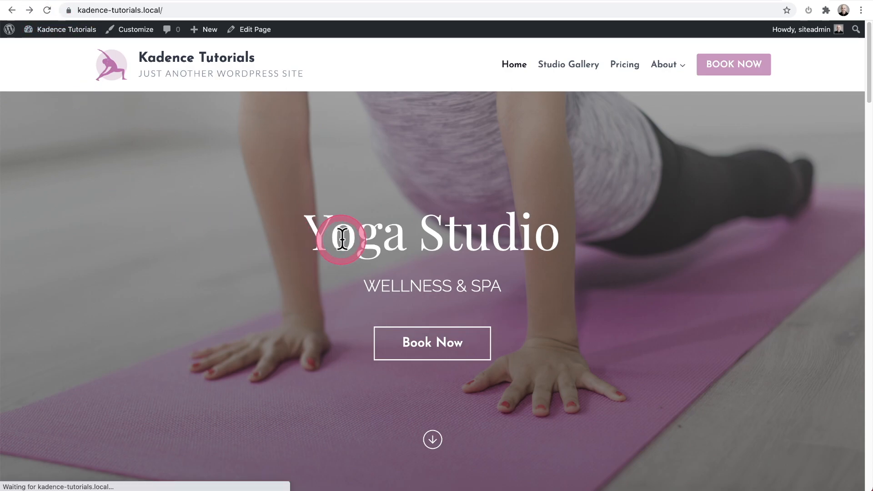
- Scroll down the live homepage to see the pink Press Me button float top-right
scroll("down", 3)
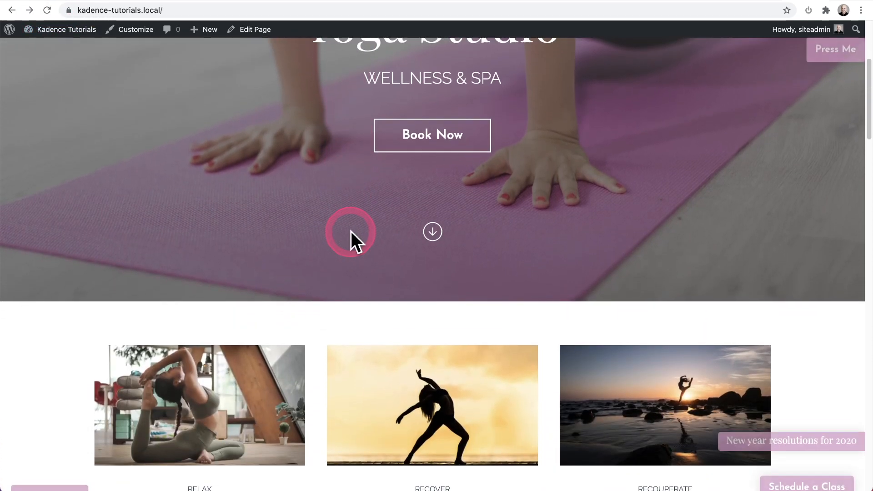
scroll("down", 3)
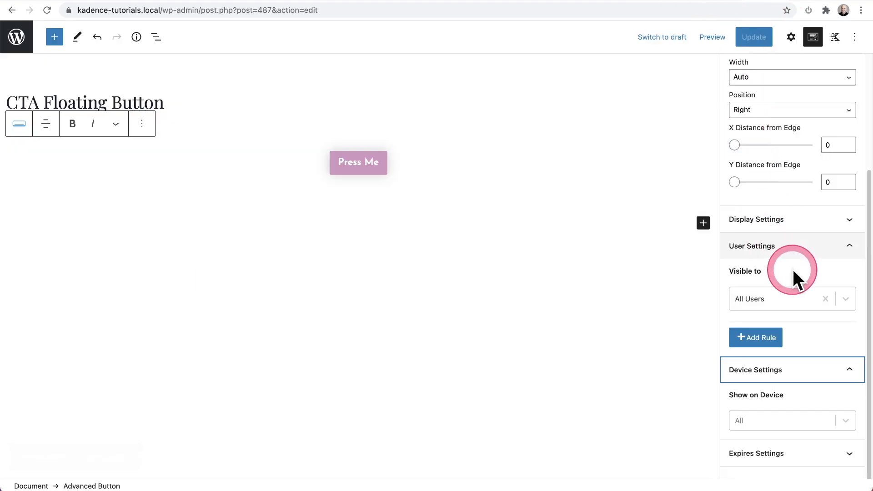
- Set the floating button's X and Y distances from edge to 20 and save
scroll("up", 3)
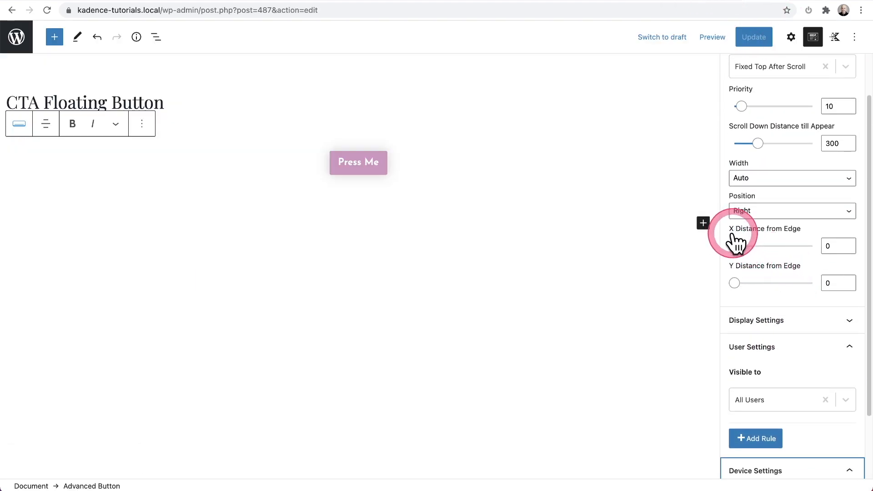
mouse_move(735, 273)
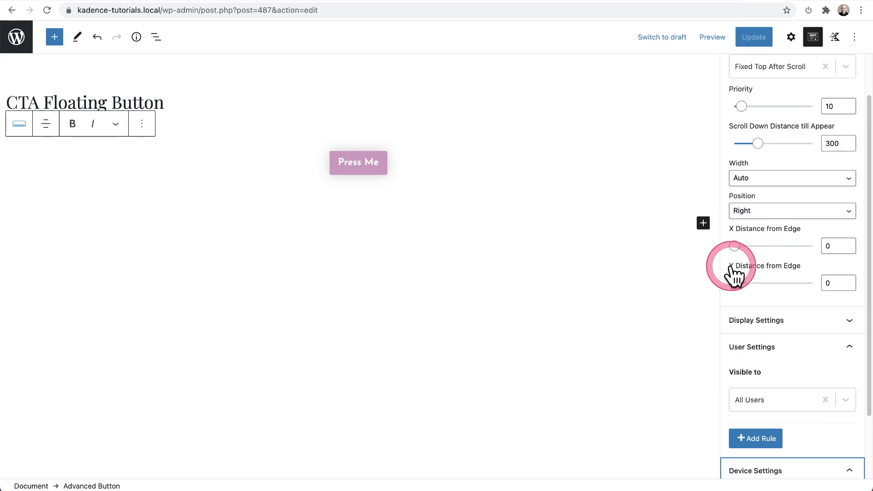
left_click(838, 245)
type("20")
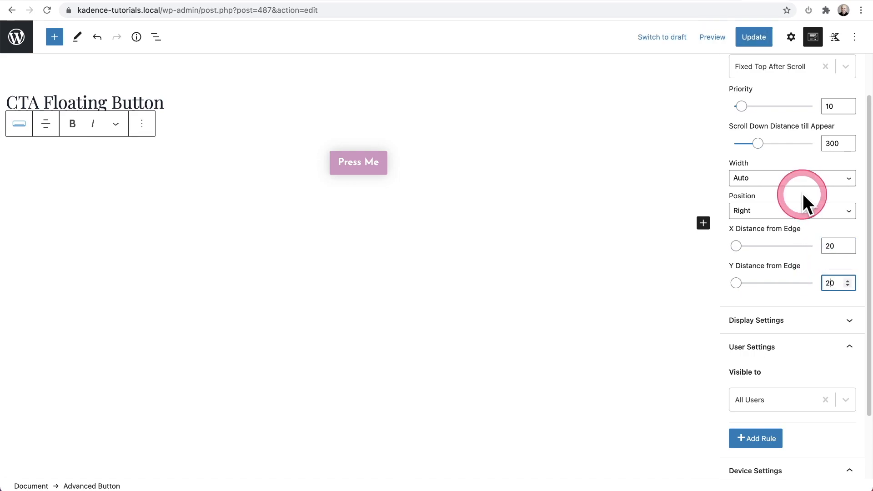
left_click(754, 37)
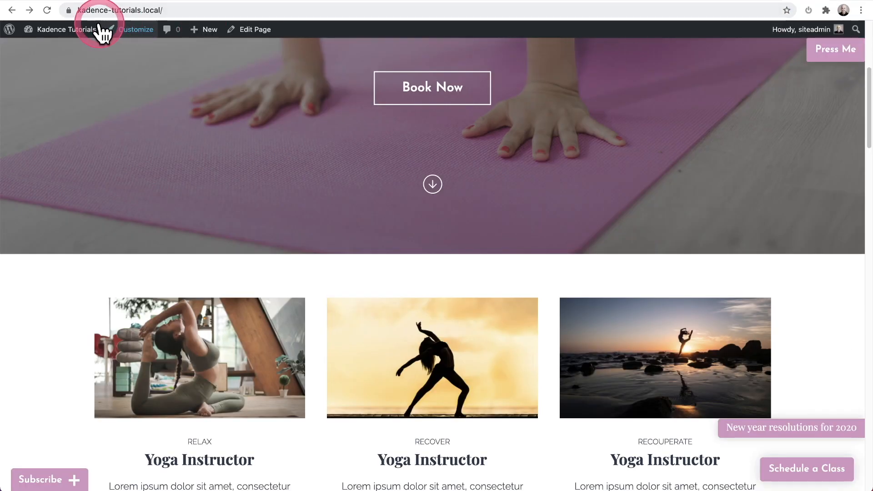
mouse_move(604, 84)
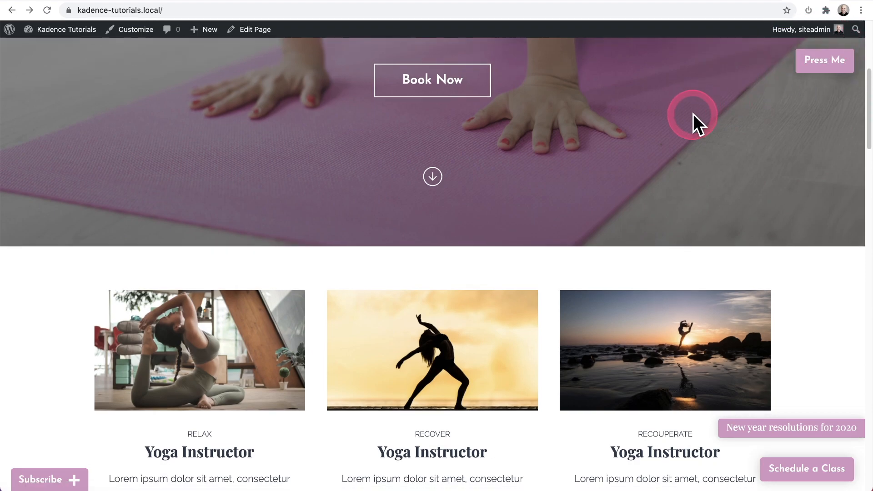
- Scroll the live homepage to check Press Me is now inset from the top-right corner
scroll("up", 3)
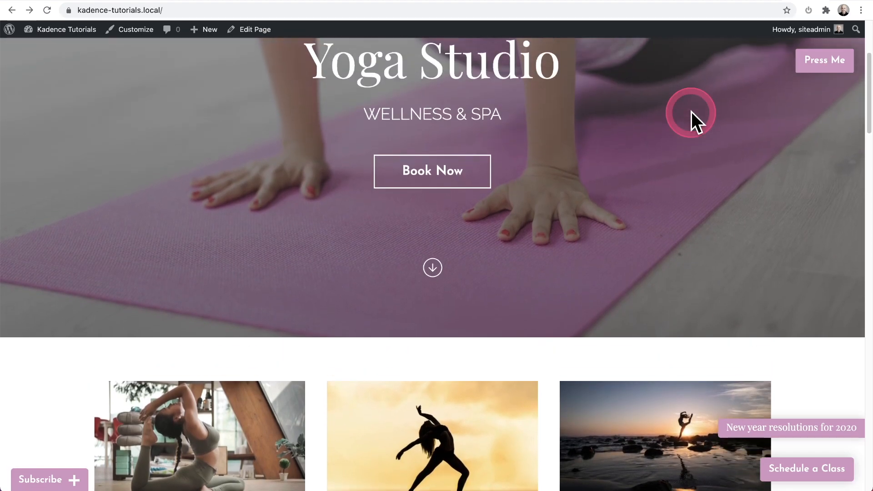
scroll("up", 3)
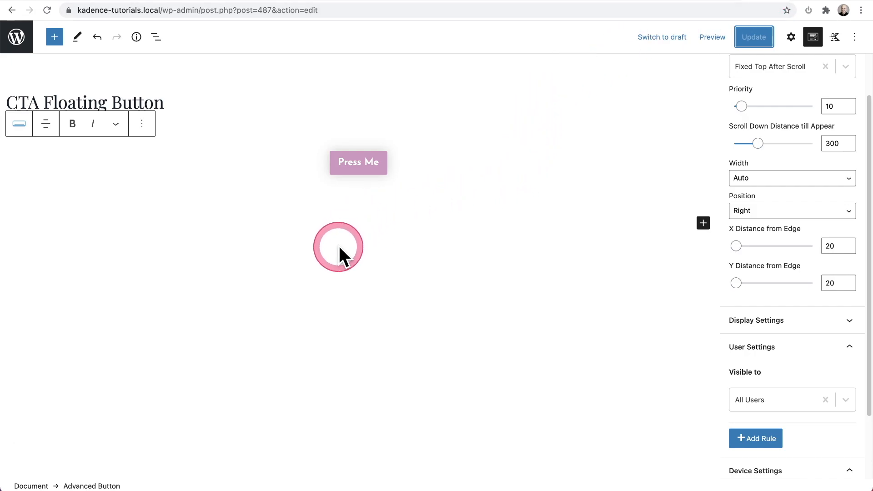
left_click(338, 246)
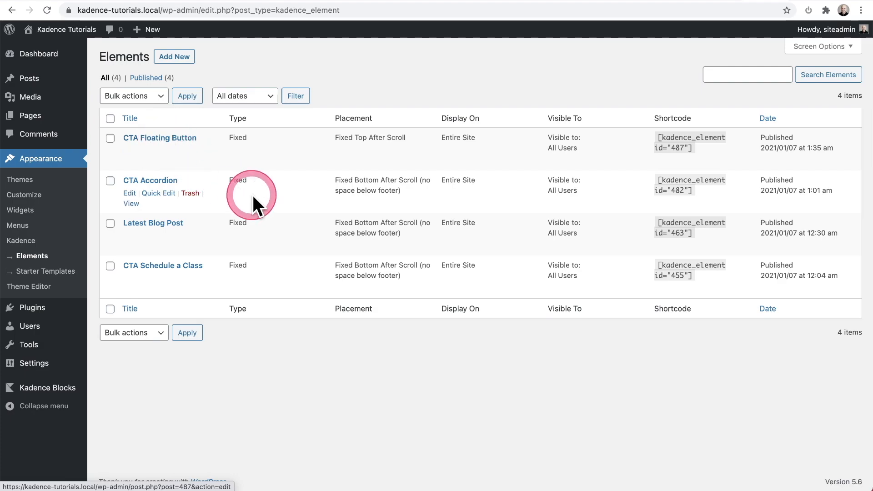
mouse_move(165, 184)
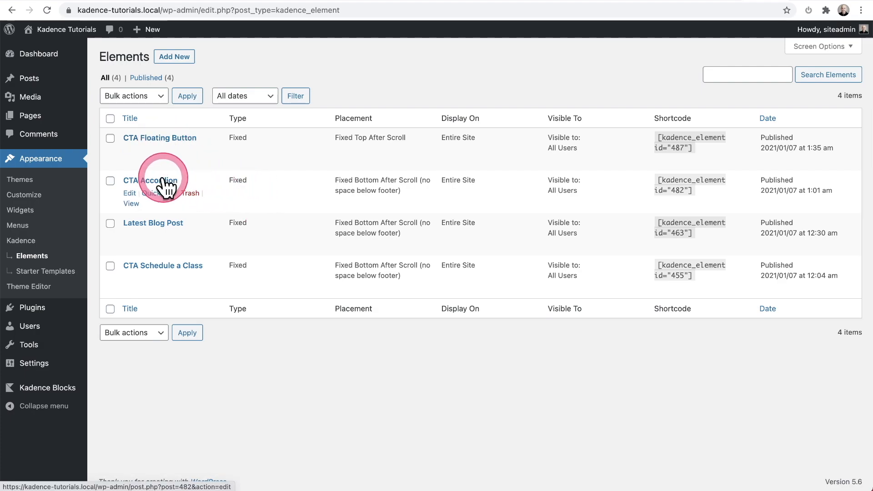
left_click(149, 180)
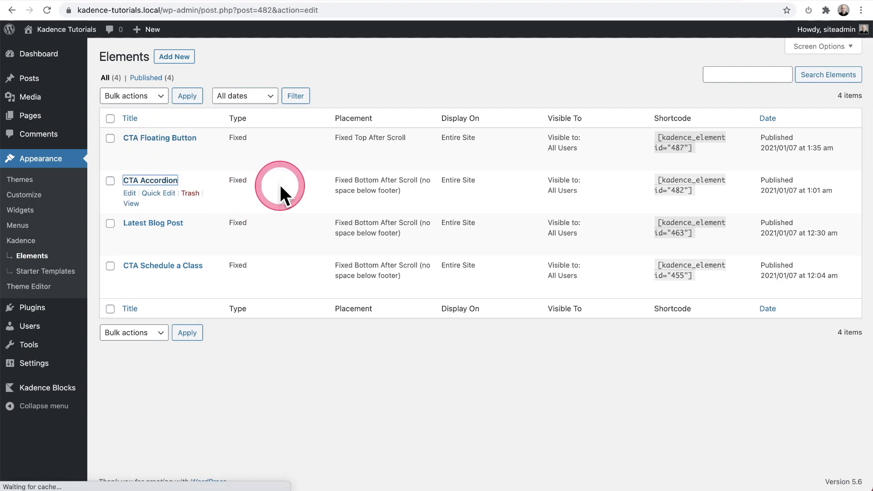
left_click(150, 180)
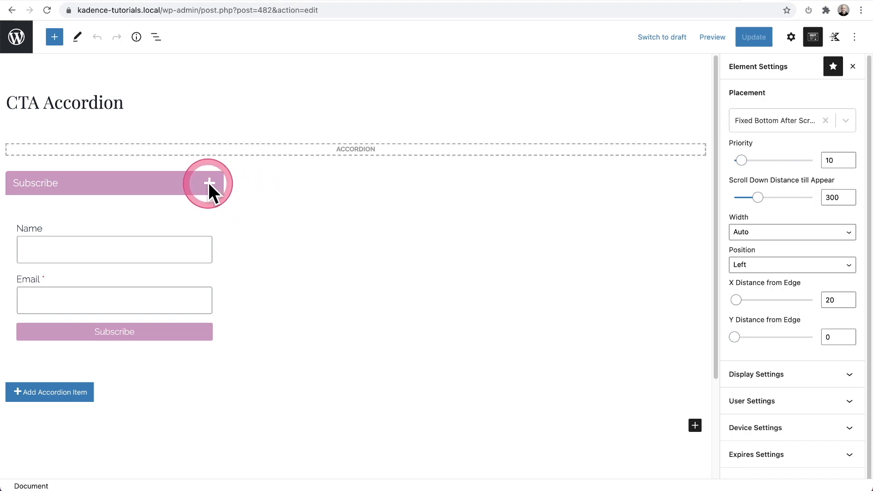
mouse_move(157, 250)
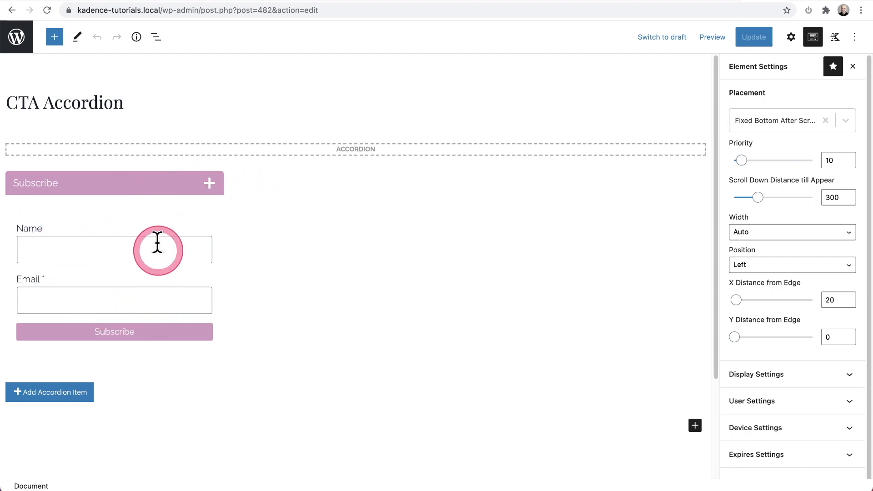
mouse_move(124, 237)
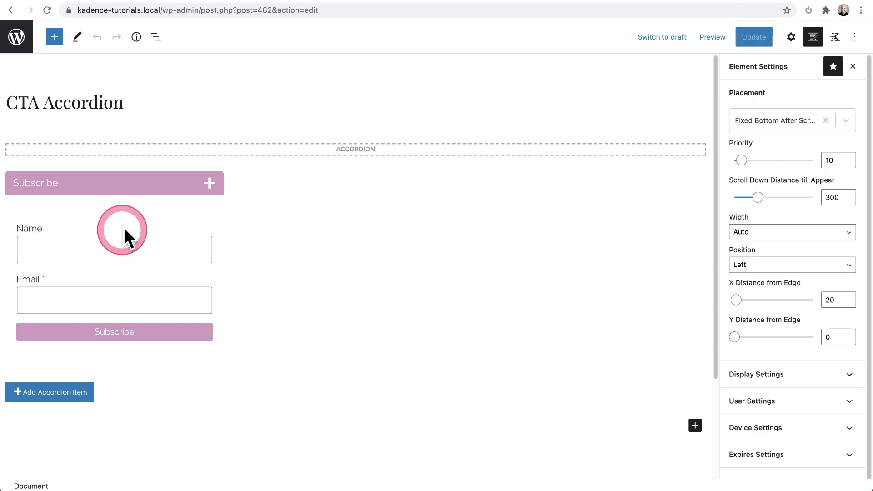
mouse_move(16, 36)
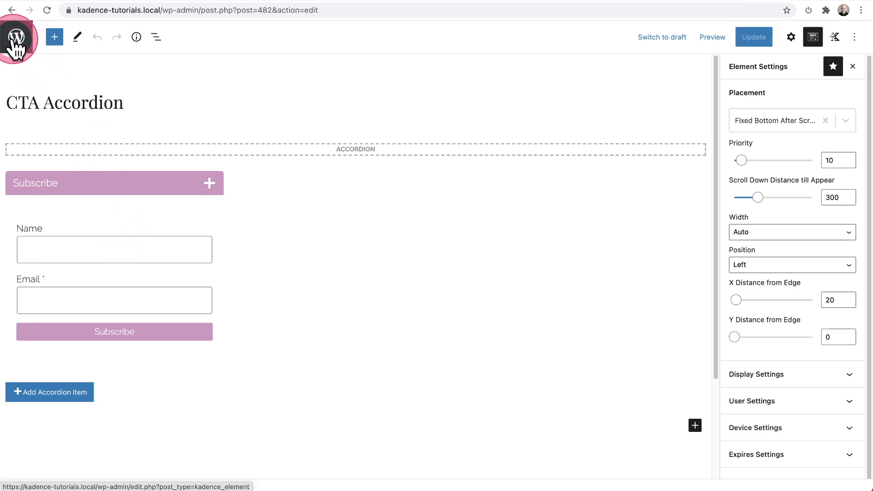
left_click(17, 37)
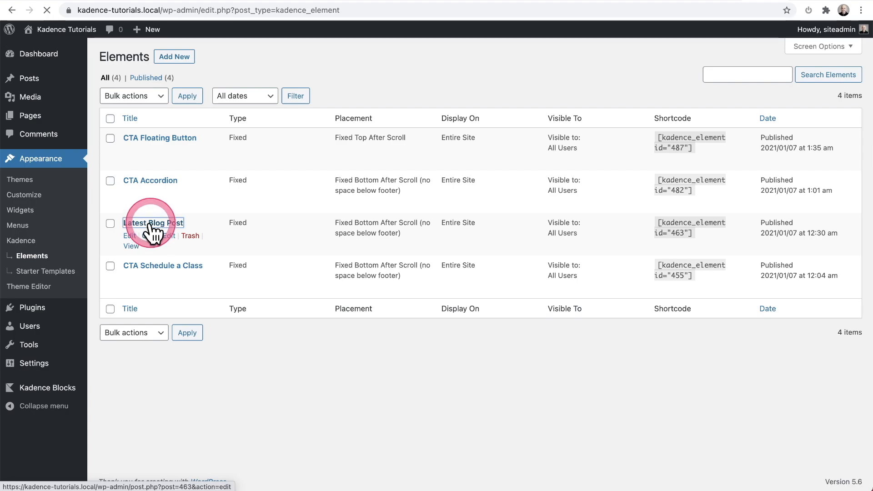
- Open the Latest Blog Post element, then scroll the live site to view its bottom-right bar
left_click(152, 223)
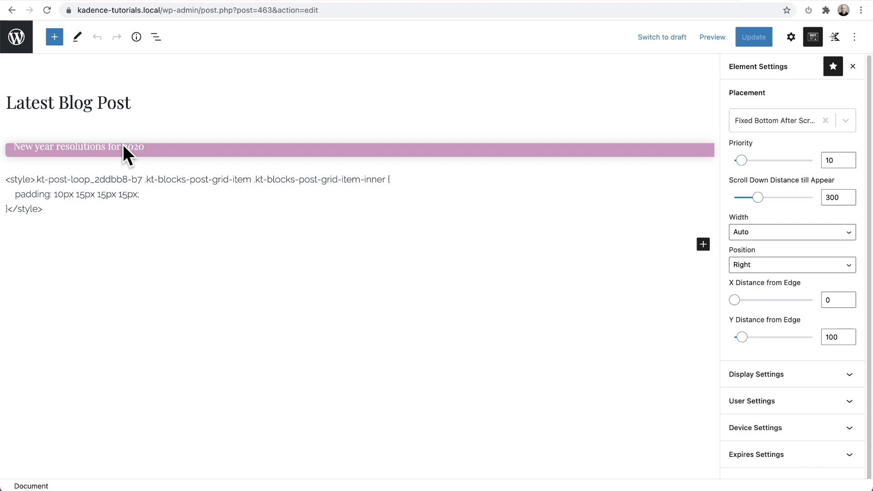
mouse_move(816, 6)
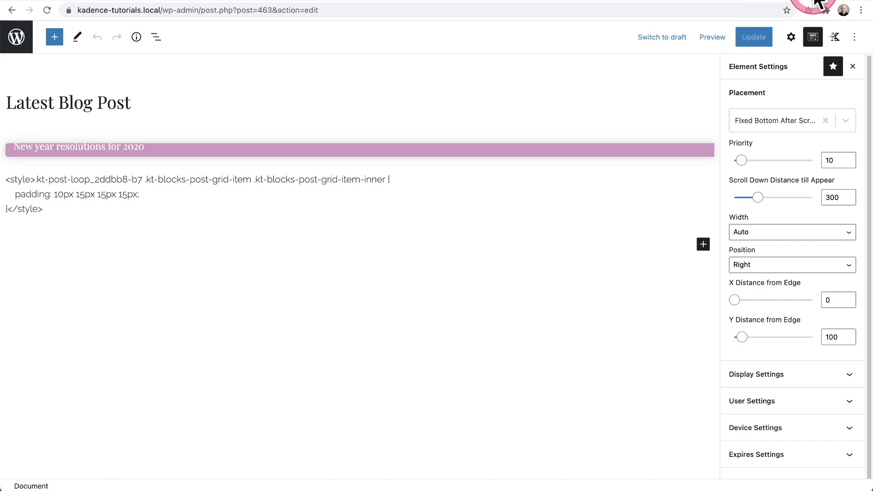
left_click(712, 37)
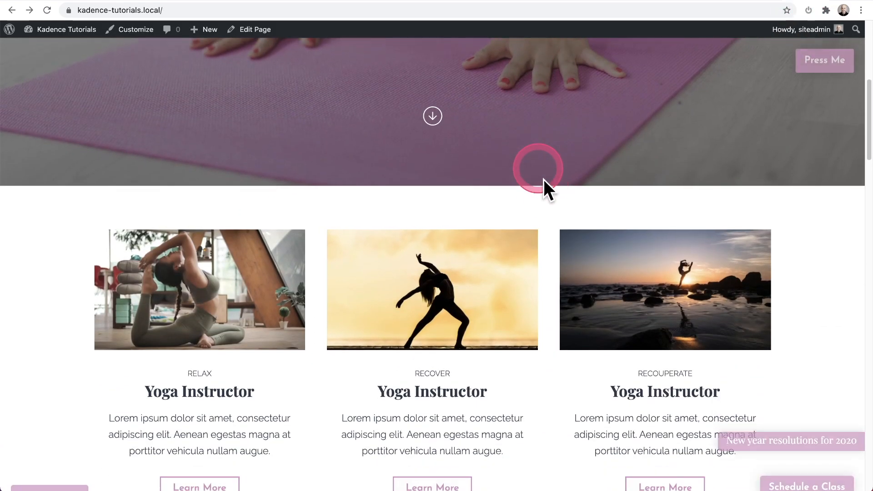
scroll("down", 3)
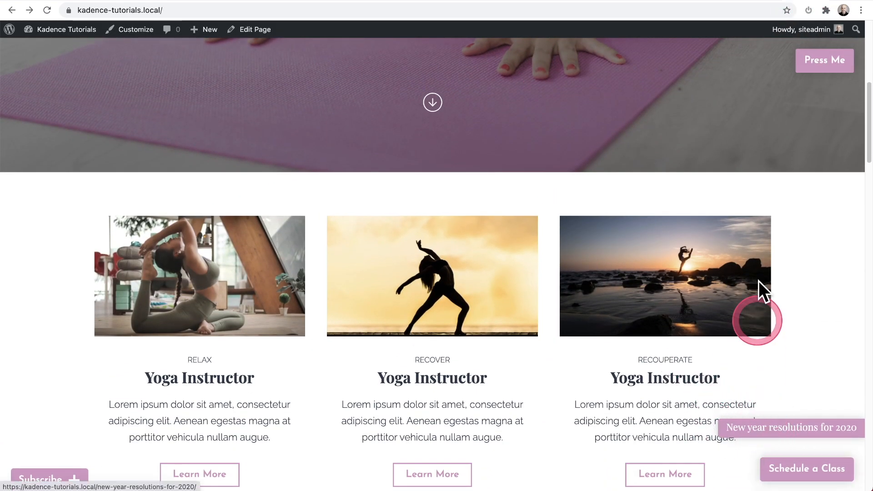
mouse_move(746, 108)
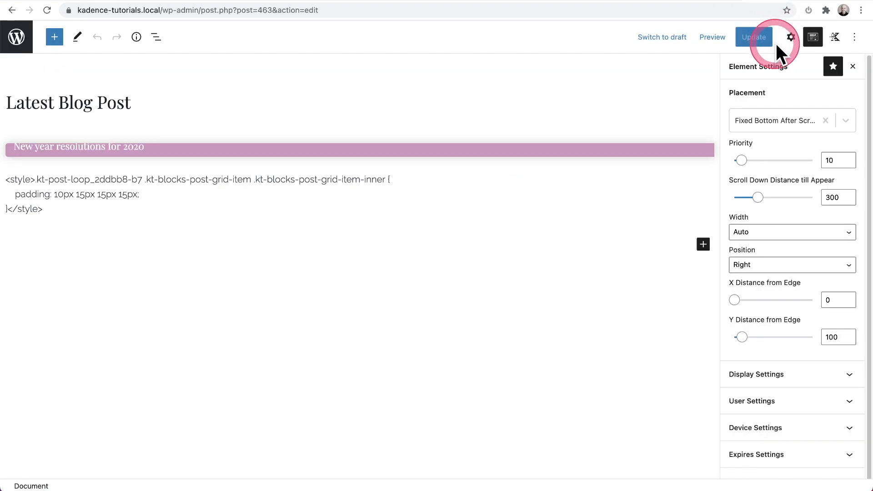
mouse_move(736, 94)
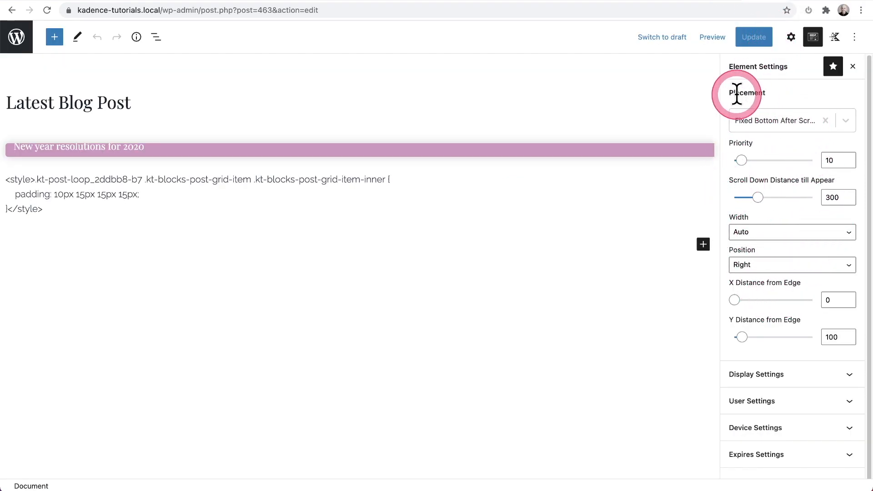
mouse_move(780, 184)
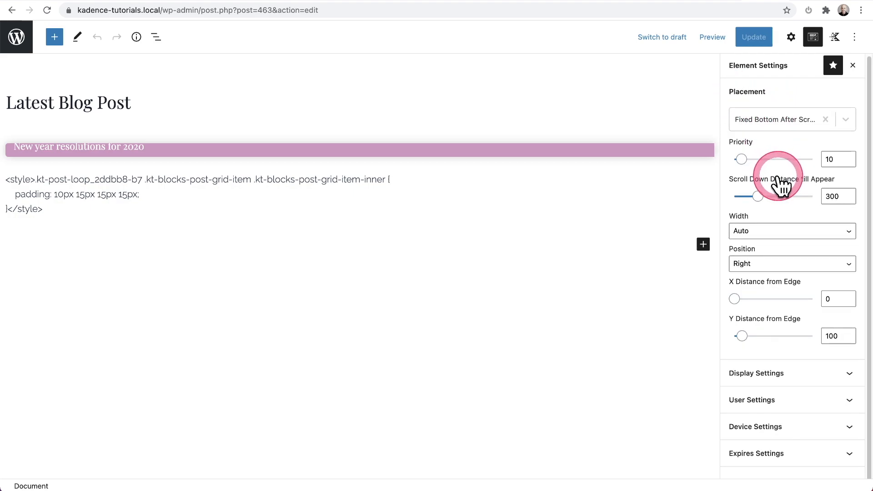
mouse_move(746, 295)
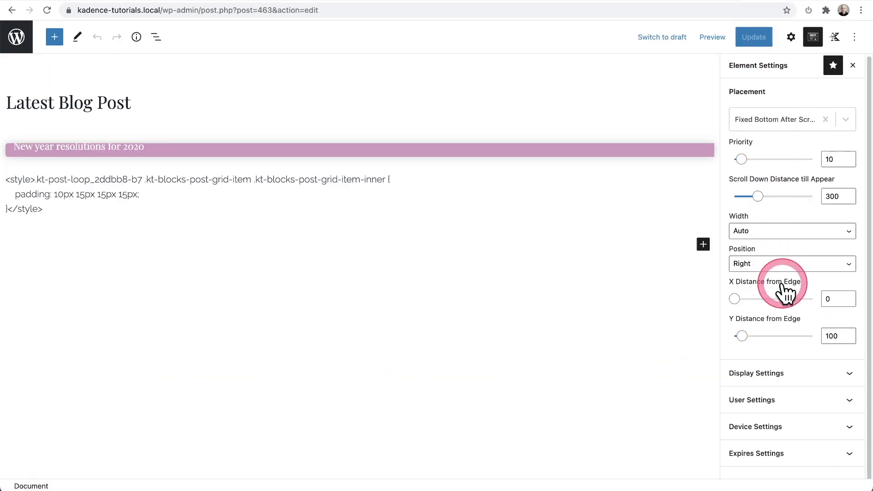
mouse_move(737, 333)
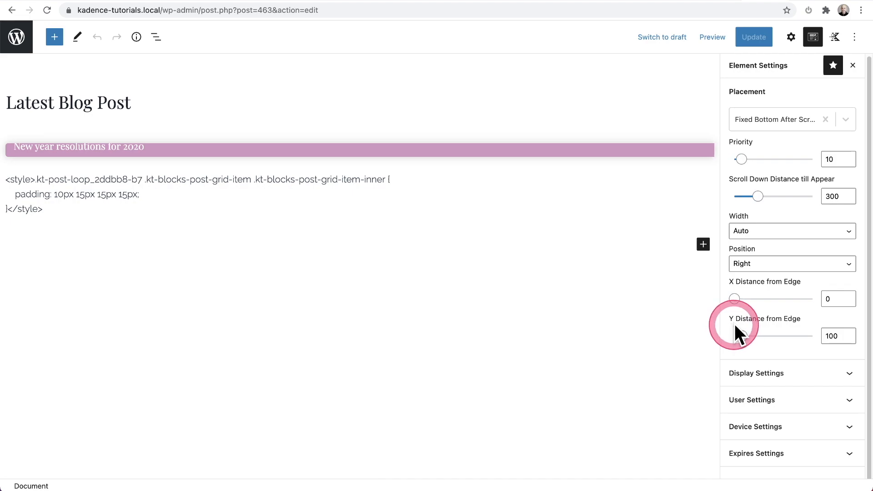
mouse_move(800, 342)
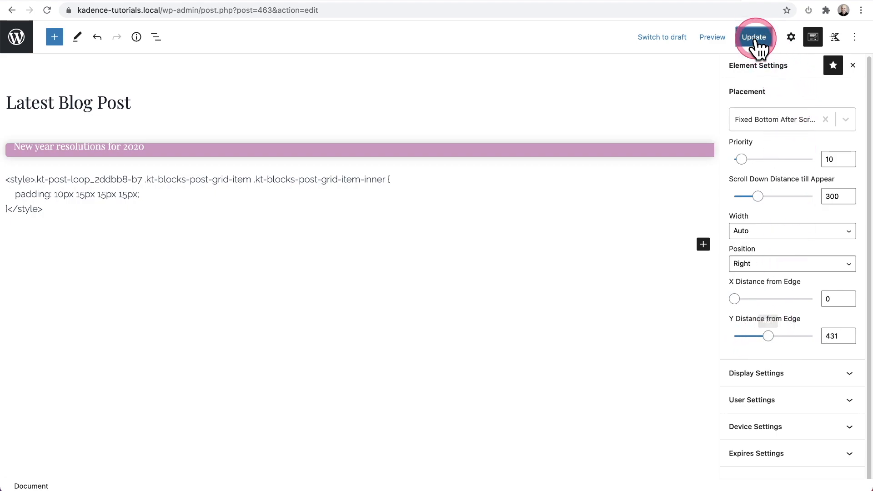
- Save Latest Blog Post with a Y distance from edge of 431
left_click(754, 38)
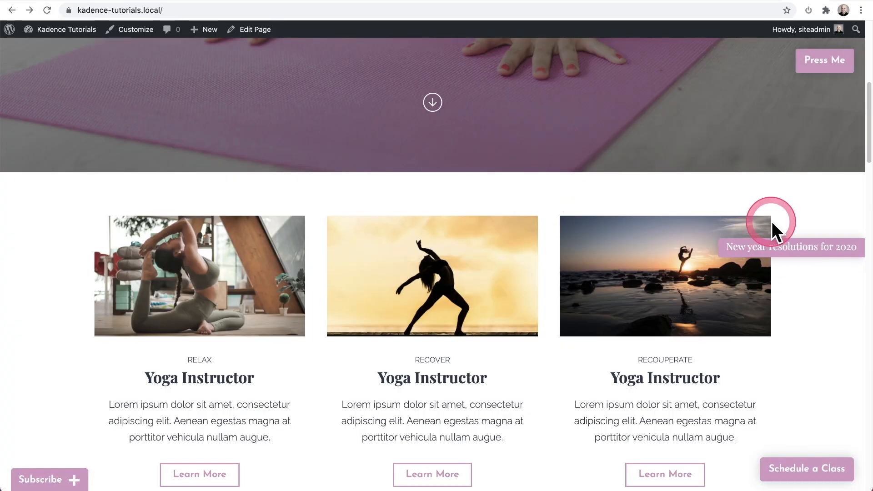
mouse_move(788, 301)
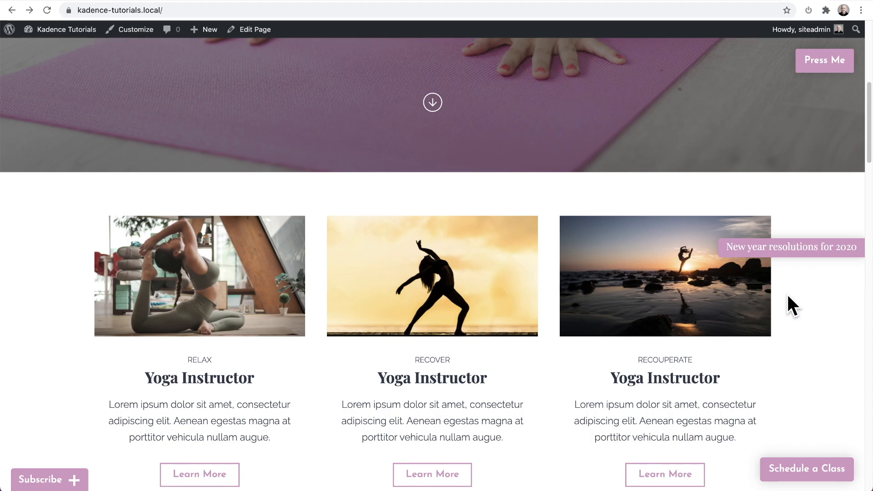
- Scroll the live site to check the resolutions bar now floats above Schedule a Class
scroll("up", 3)
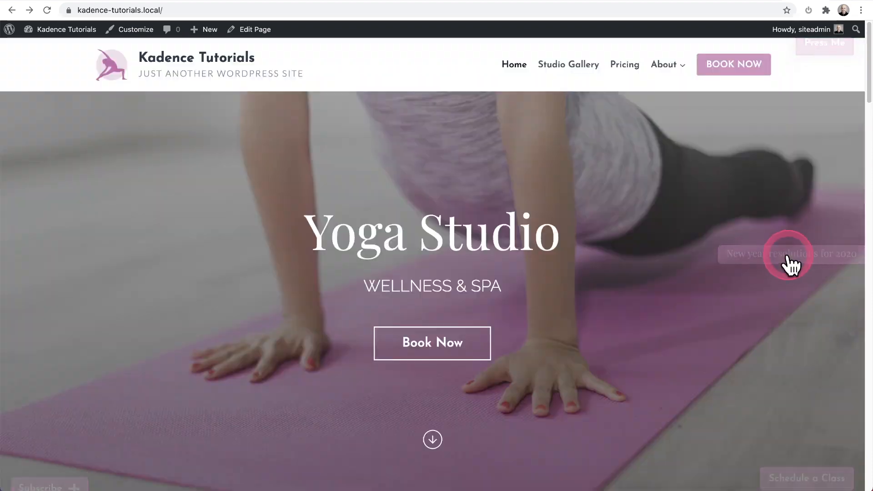
scroll("down", 3)
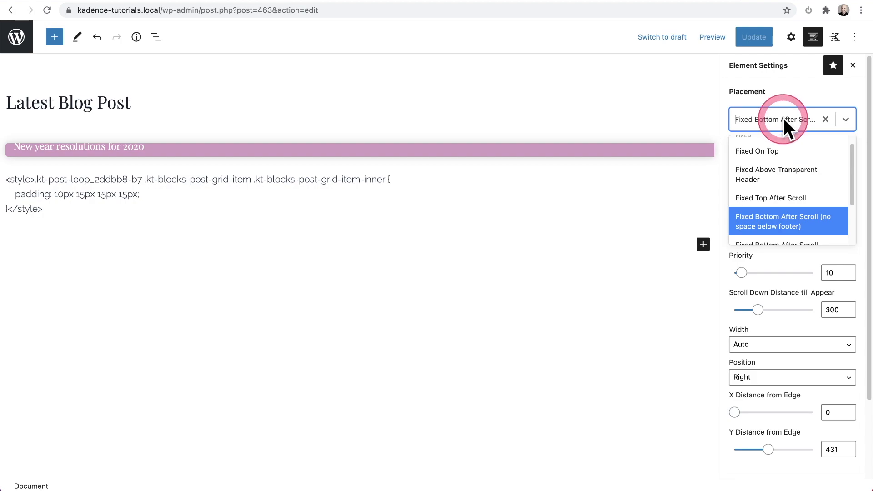
- Scroll through Latest Blog Post's Placement list to the bottom-fixed options
scroll("down", 3)
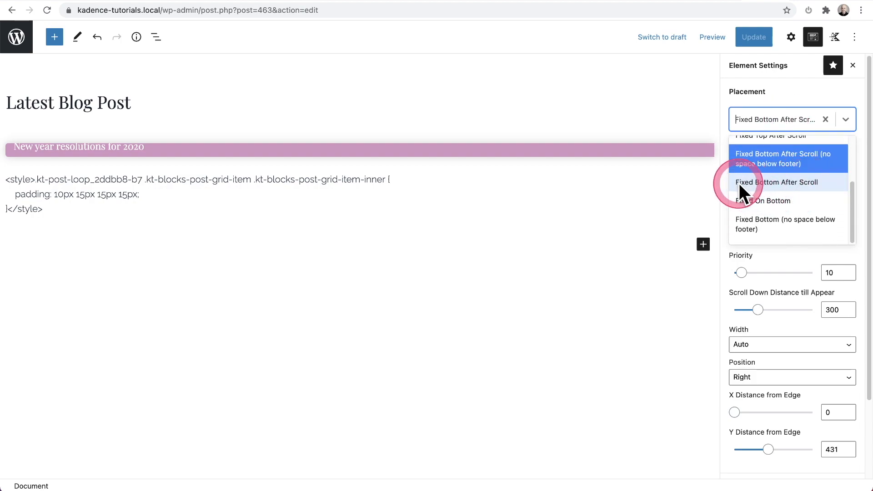
mouse_move(763, 201)
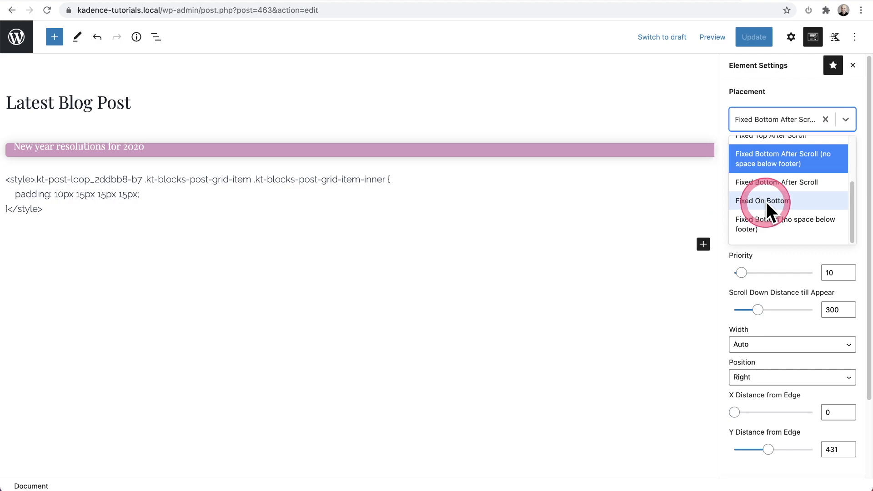
mouse_move(707, 182)
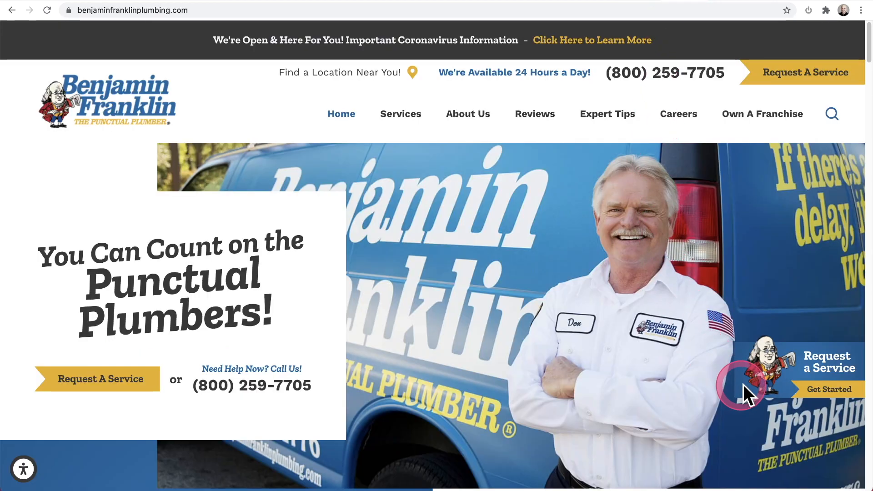
mouse_move(690, 200)
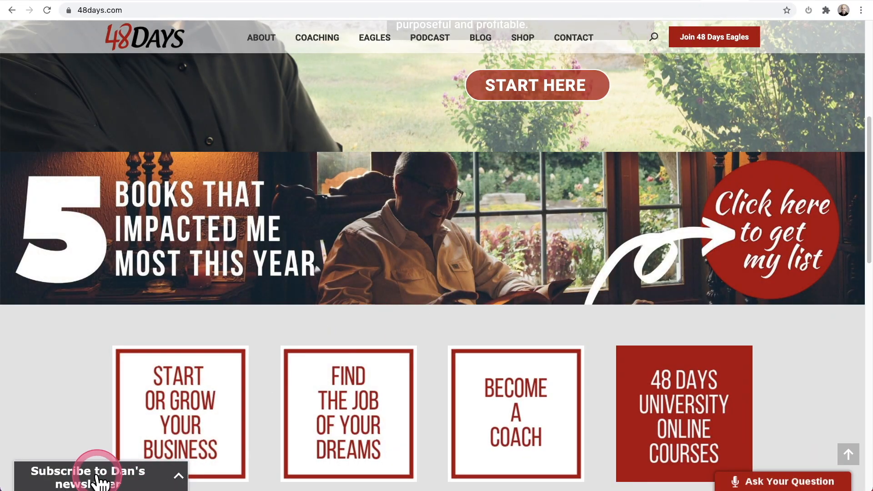
mouse_move(749, 480)
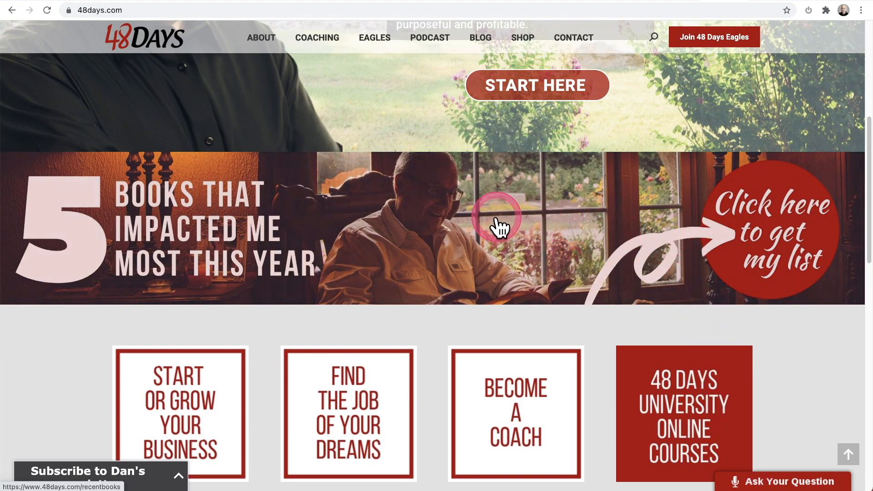
mouse_move(500, 228)
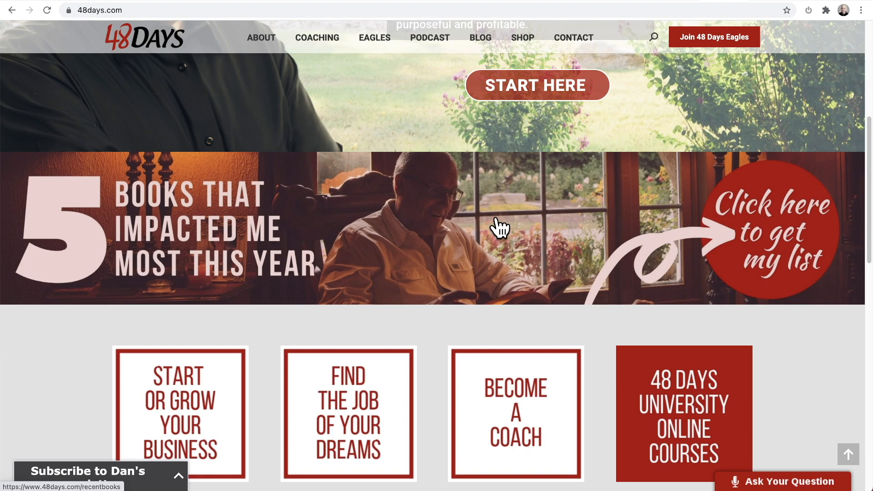
- Return to the kadence-tutorials.local tab showing the homepage's floating elements
left_click(95, 10)
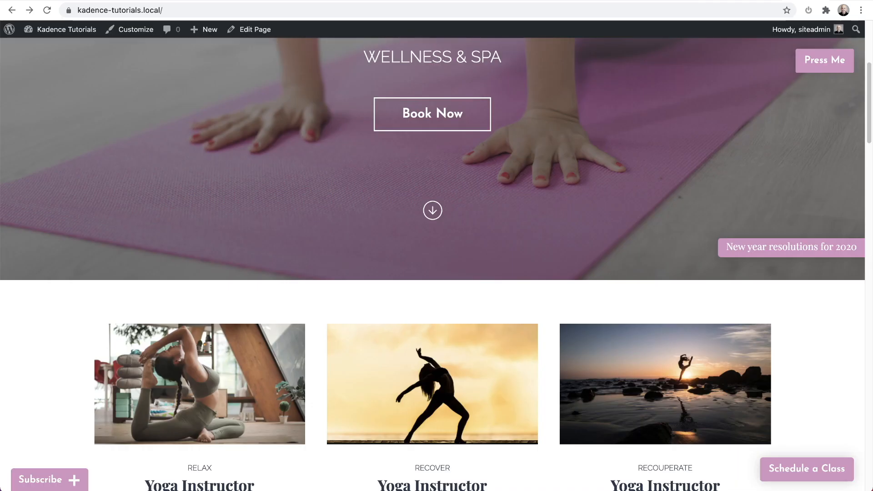